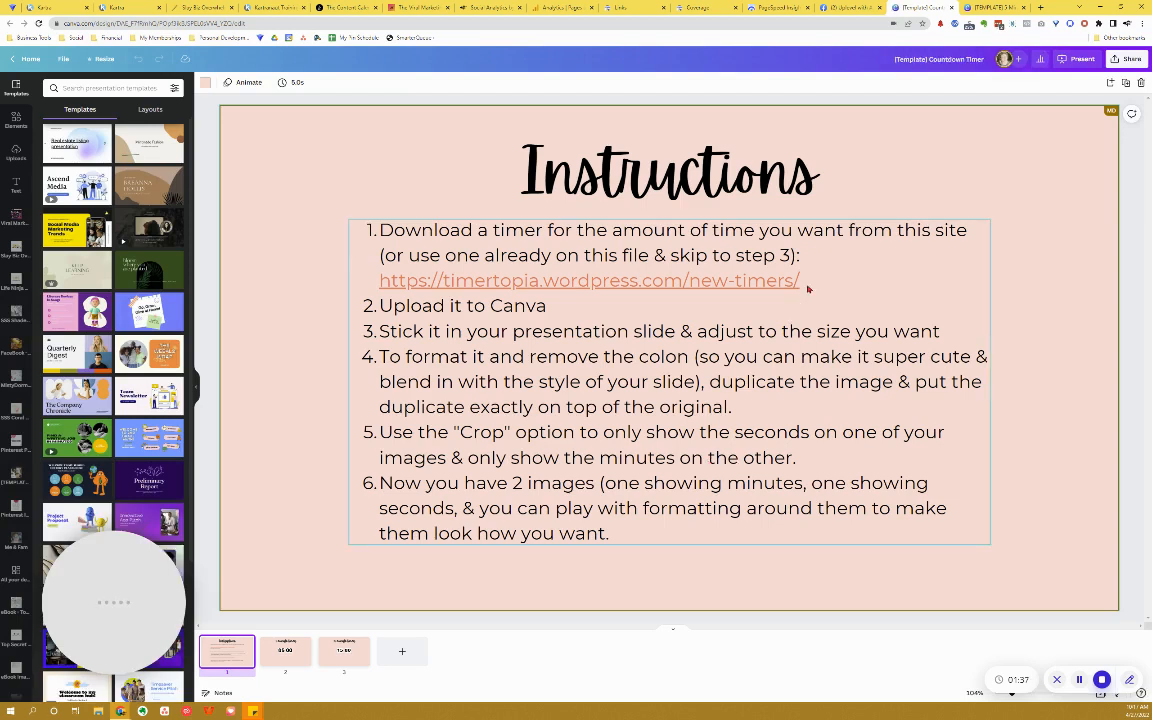
pyautogui.moveTo(444, 280)
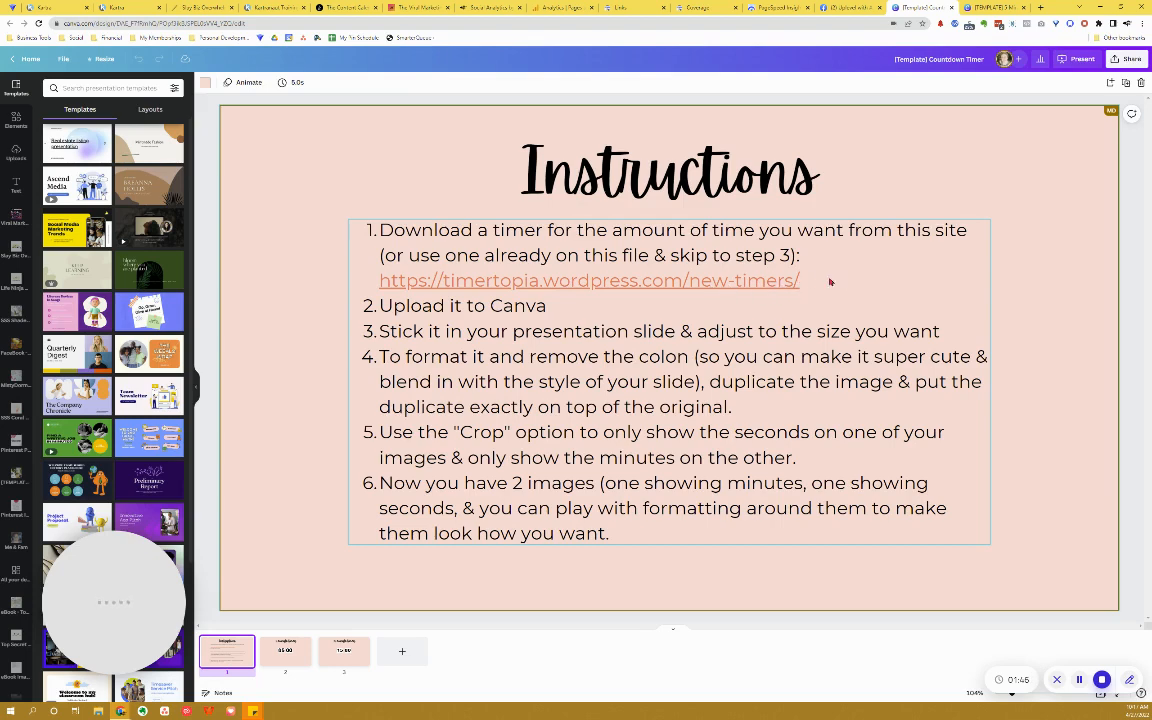
# Step: Leave the Canva instructions slide and bring up Timertopia's Count-down Timers list
pyautogui.click(668, 380)
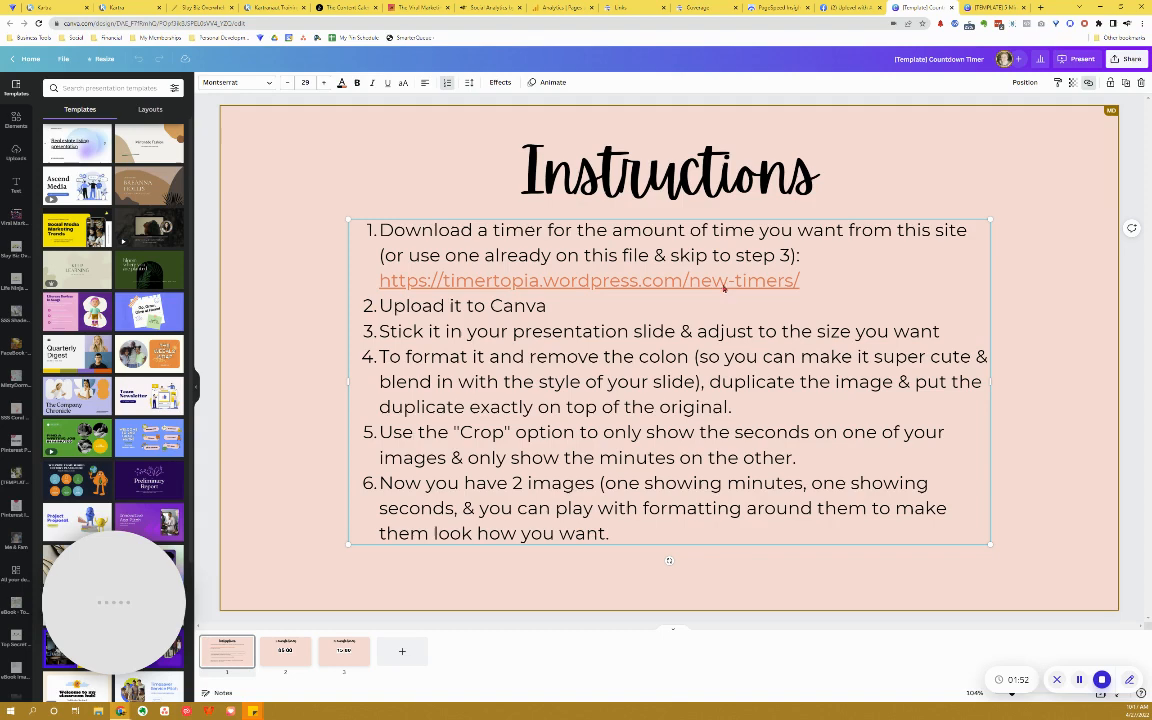
pyautogui.click(588, 280)
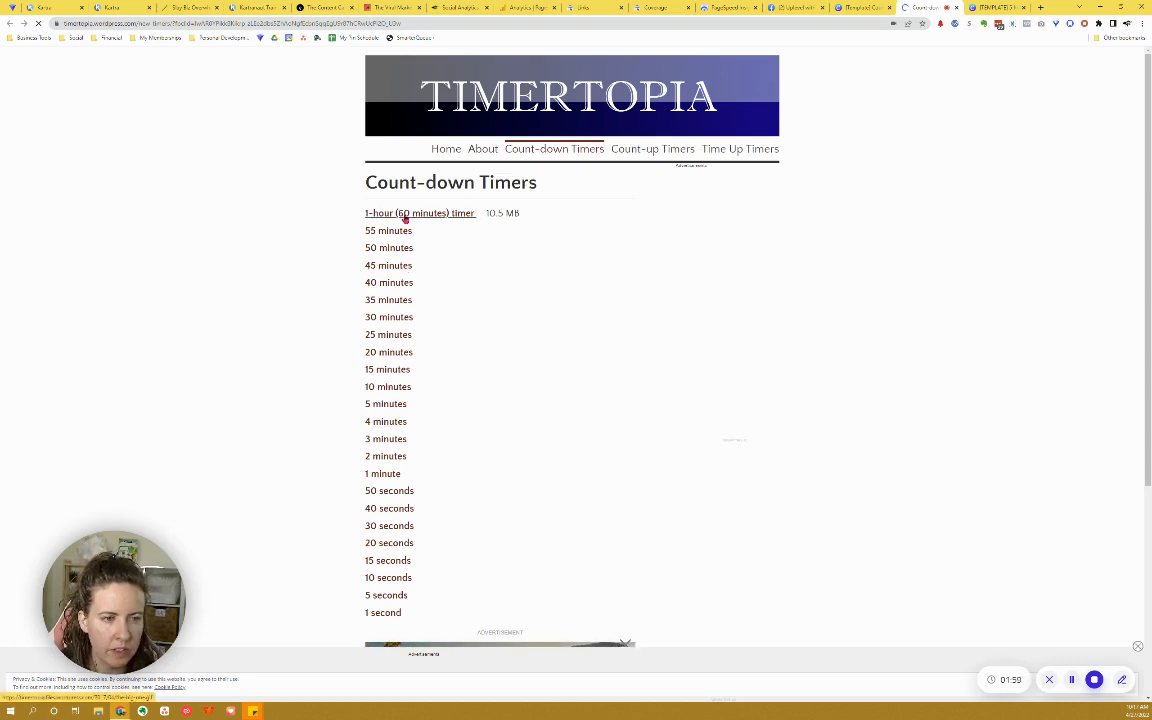
pyautogui.moveTo(448, 346)
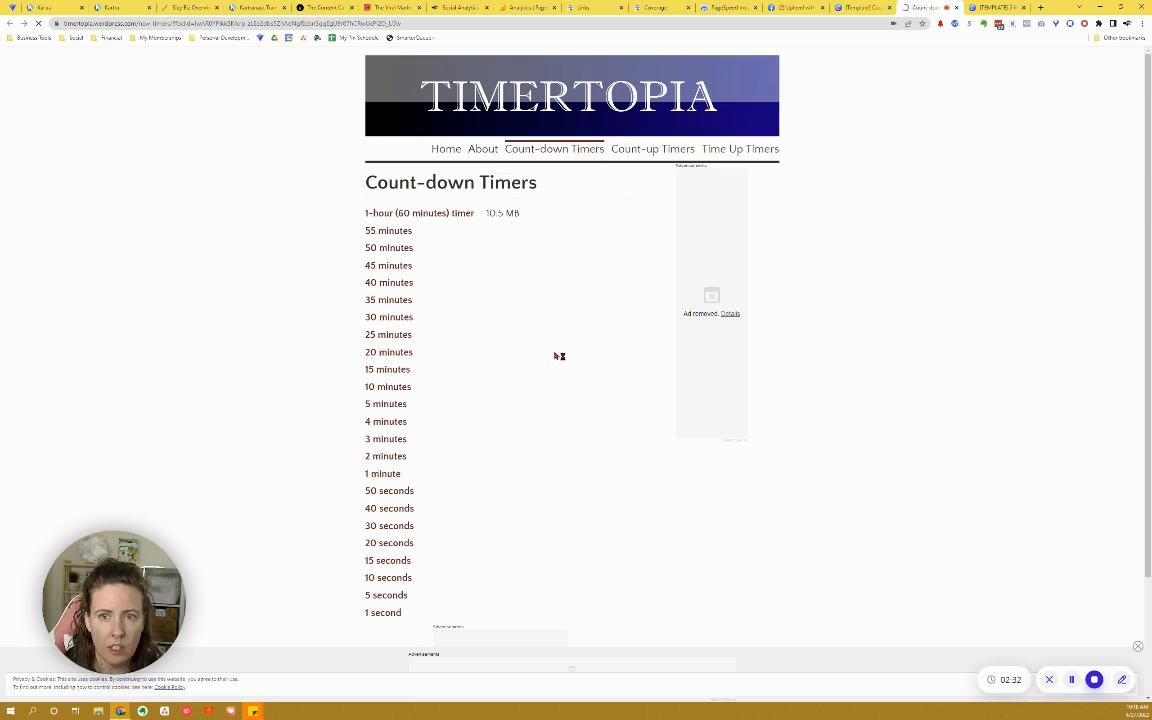
pyautogui.moveTo(556, 356)
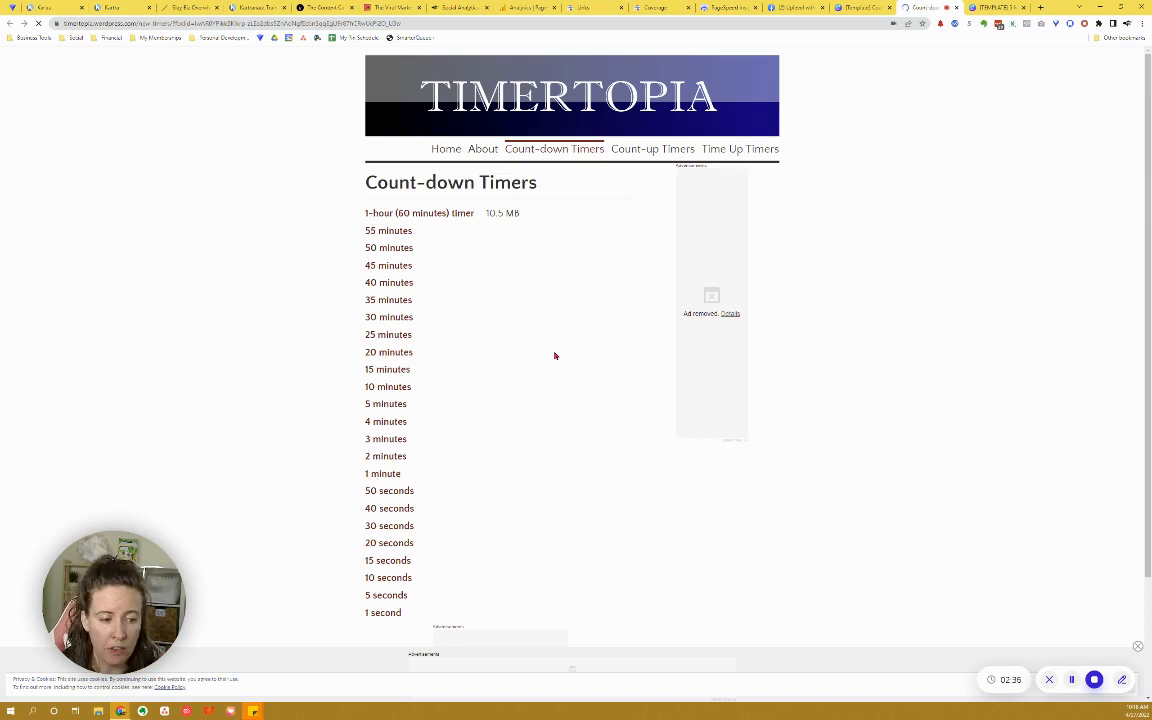
pyautogui.moveTo(560, 356)
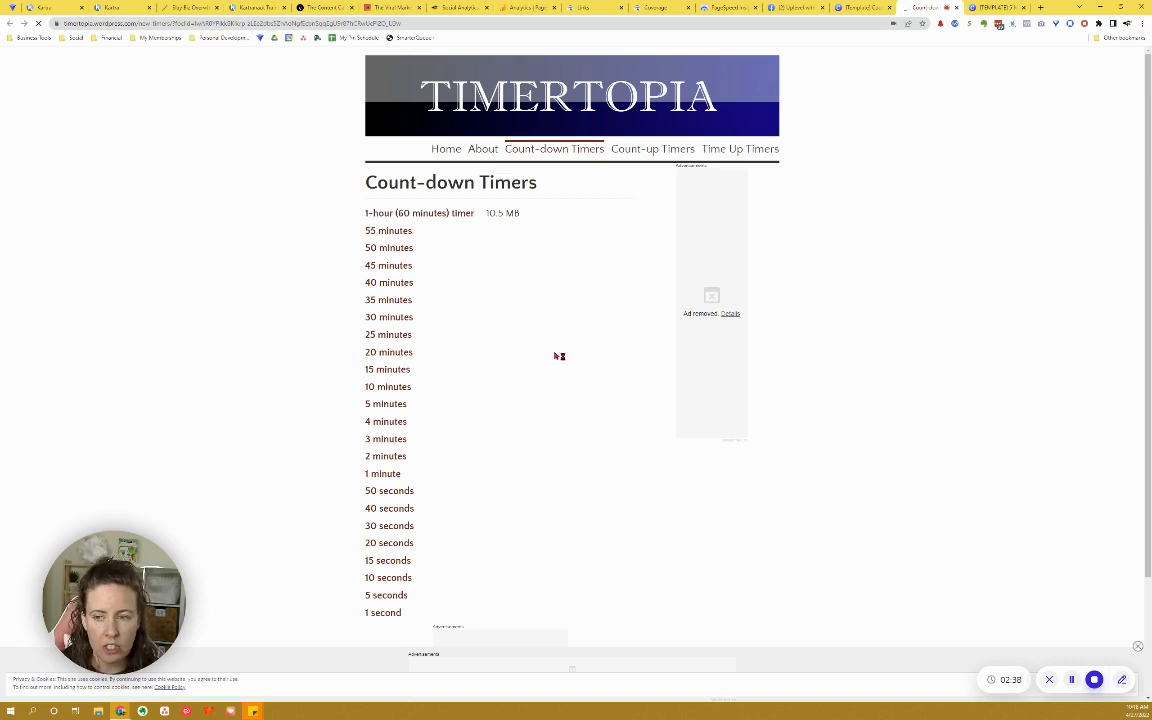
pyautogui.moveTo(556, 356)
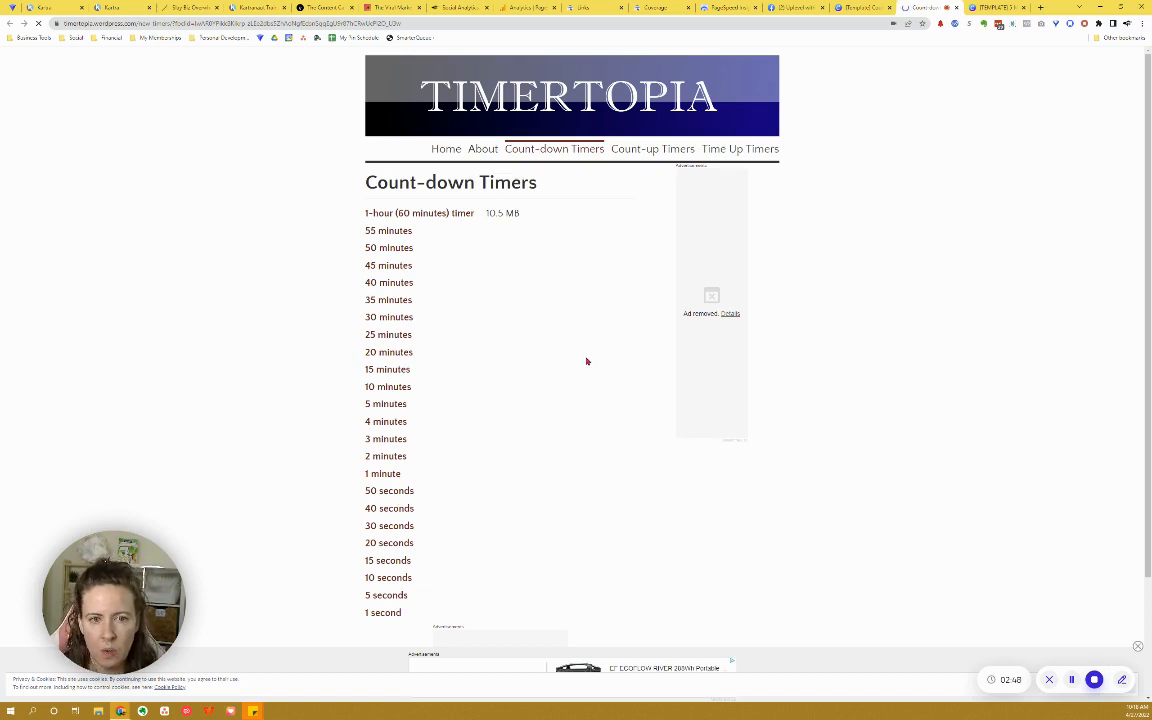
pyautogui.moveTo(598, 356)
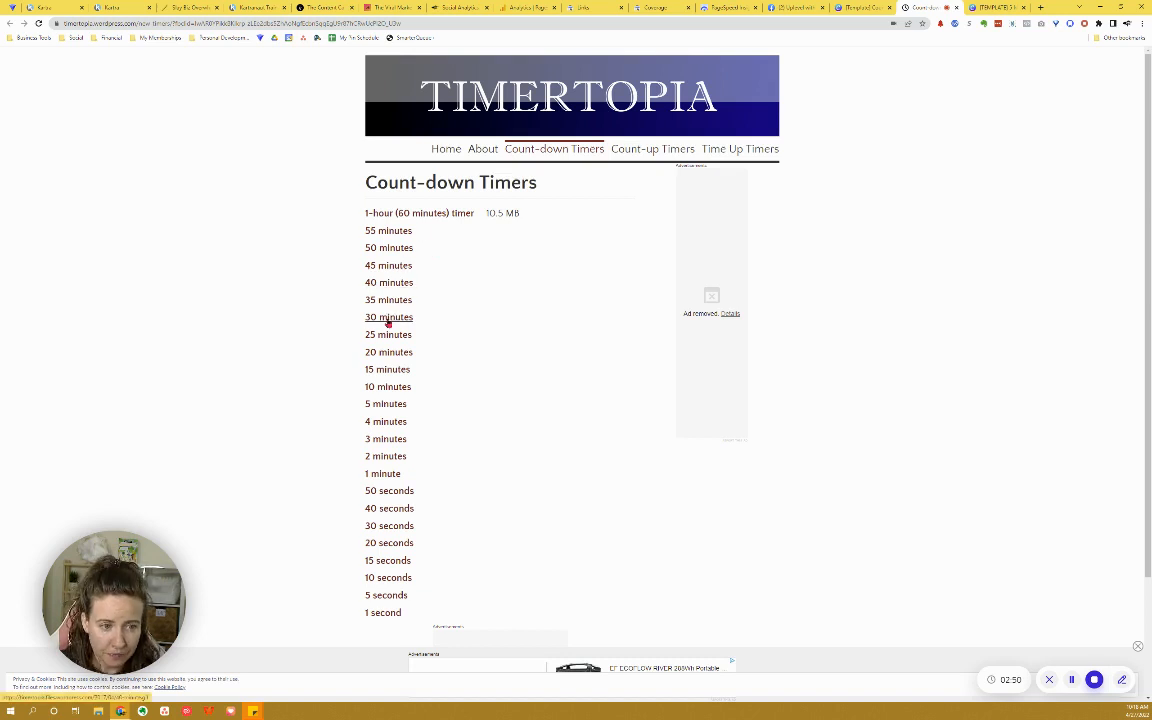
pyautogui.moveTo(404, 486)
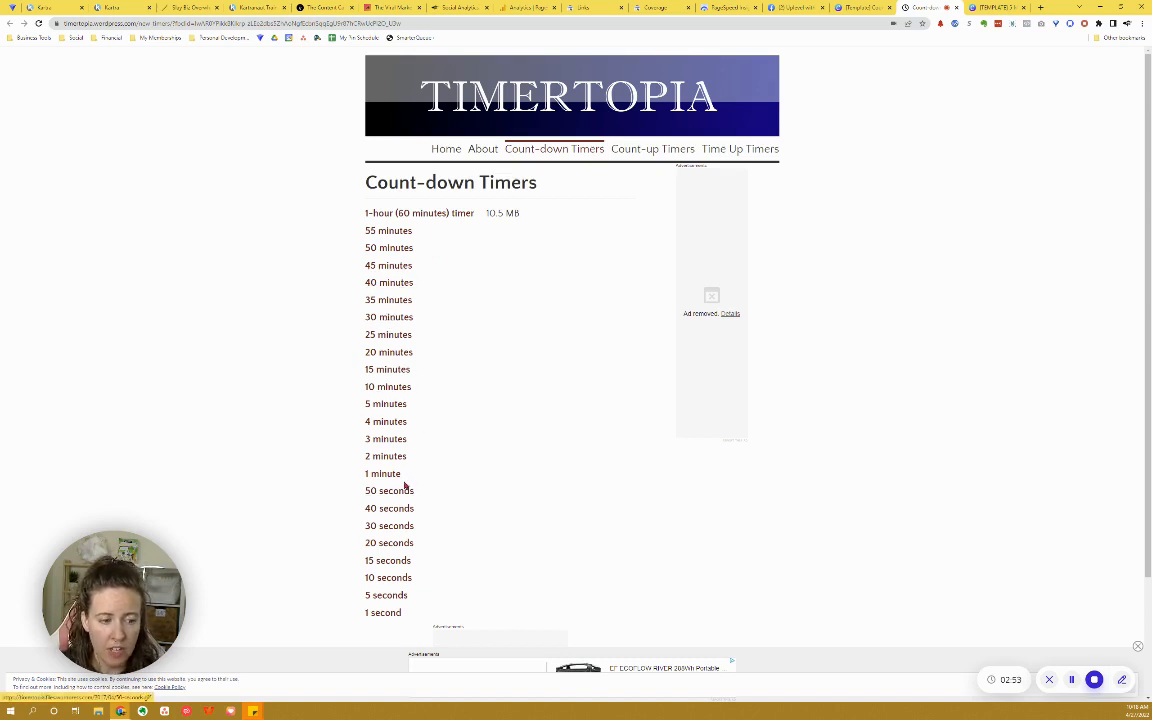
pyautogui.moveTo(420, 452)
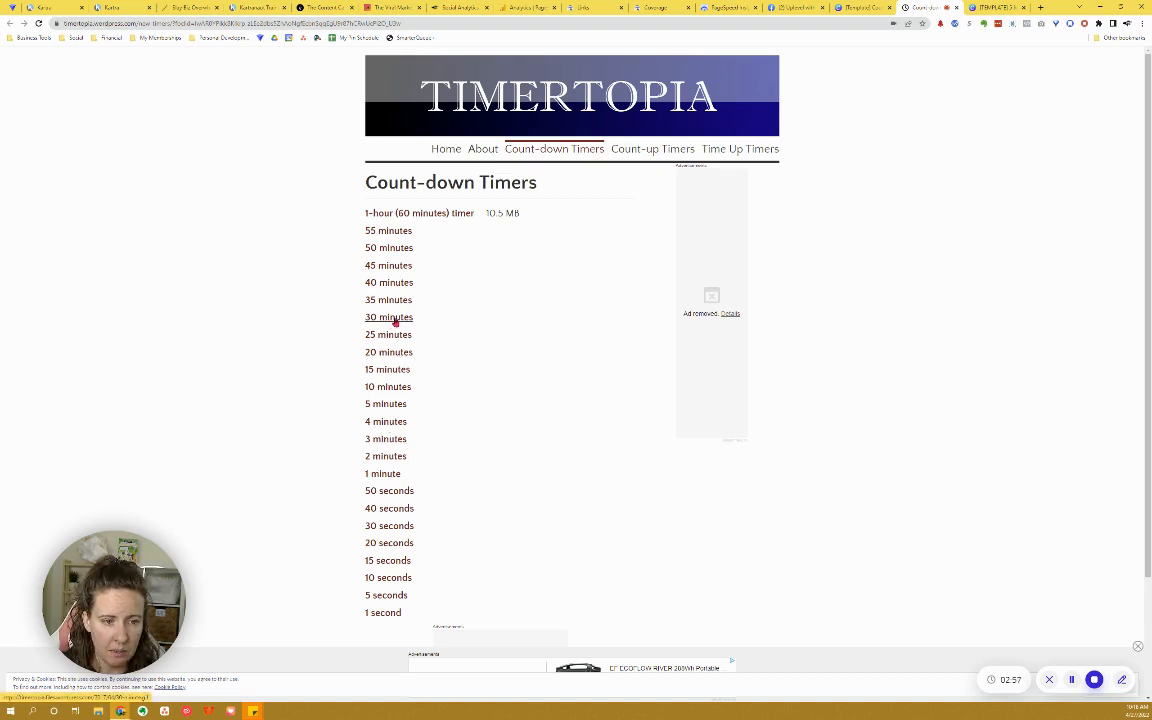
# Step: Choose the 30 minutes countdown and save its timer image to the computer
pyautogui.click(388, 316)
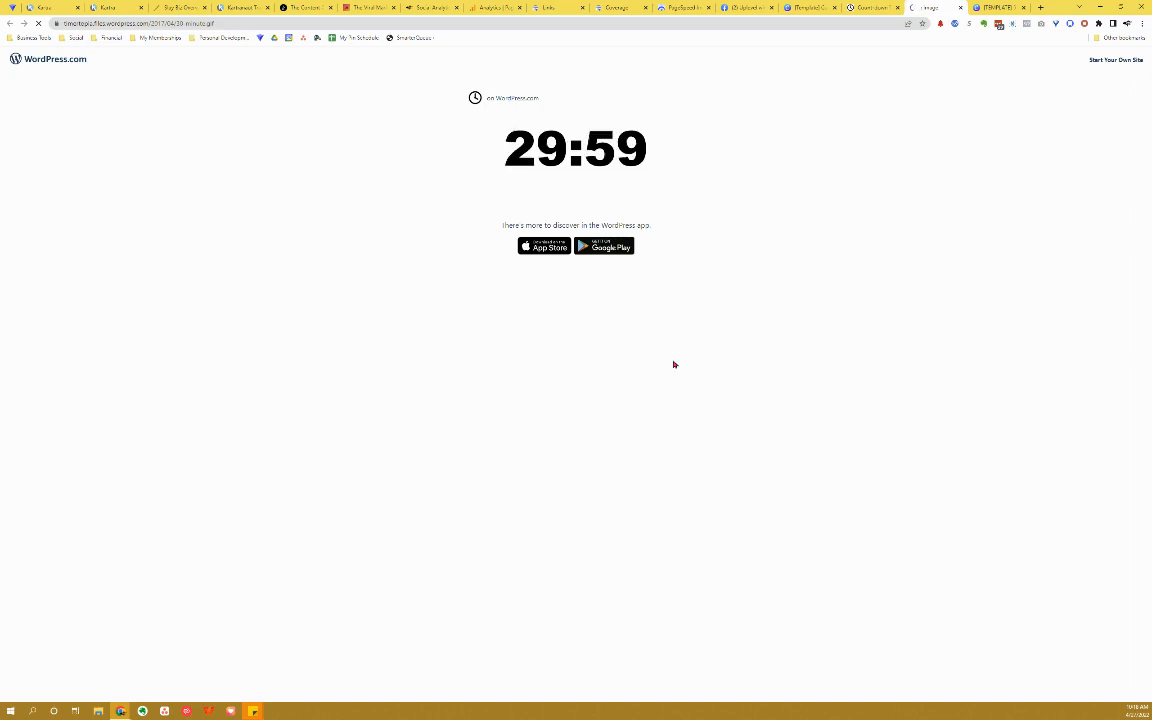
pyautogui.moveTo(816, 476)
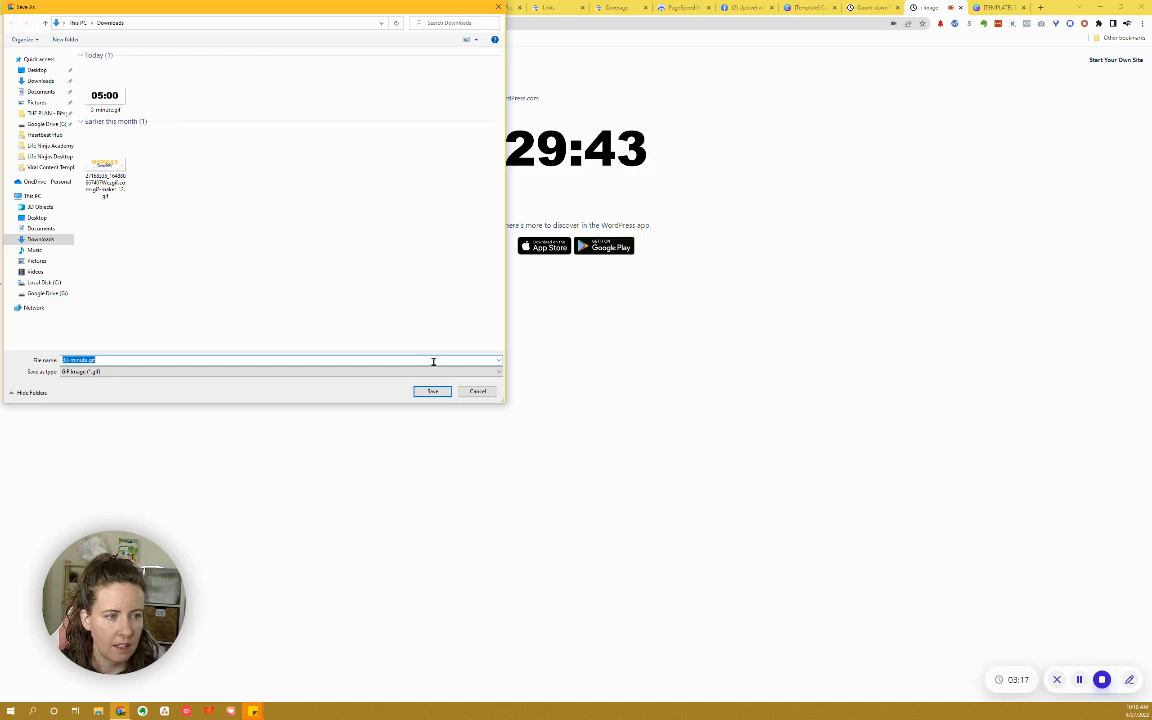
pyautogui.click(432, 390)
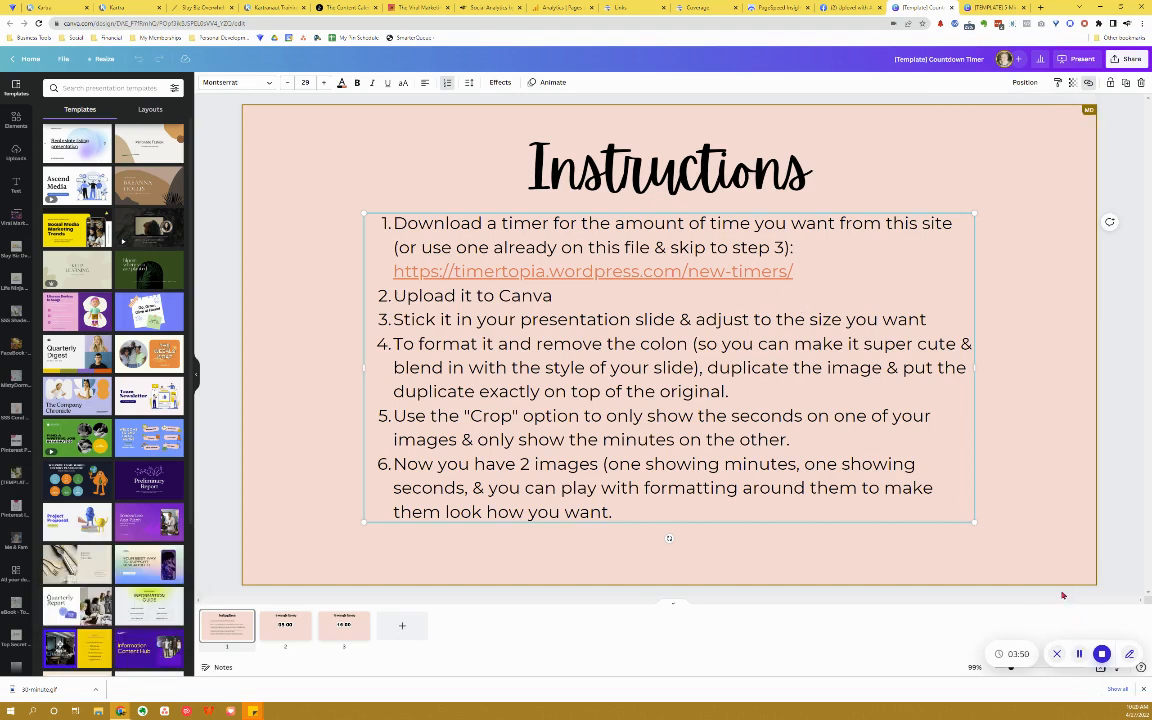
pyautogui.moveTo(1084, 584)
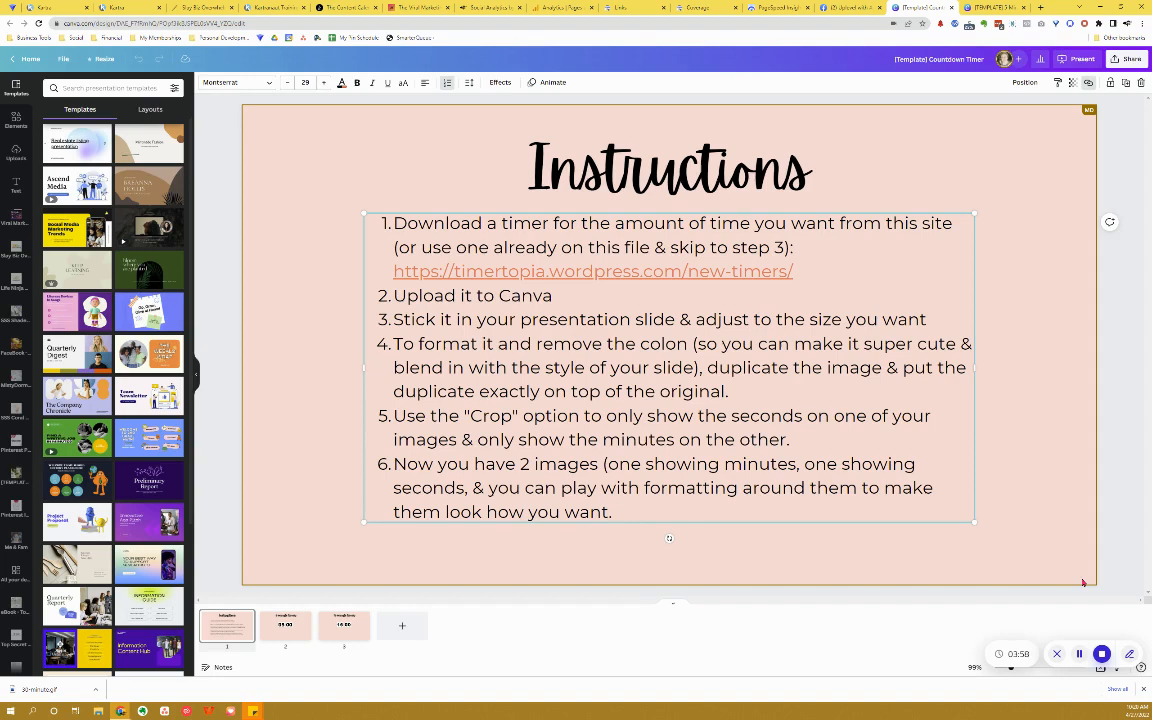
# Step: Add a blank fourth page, upload the downloaded 30-minute timer file and place it on the slide
pyautogui.click(402, 624)
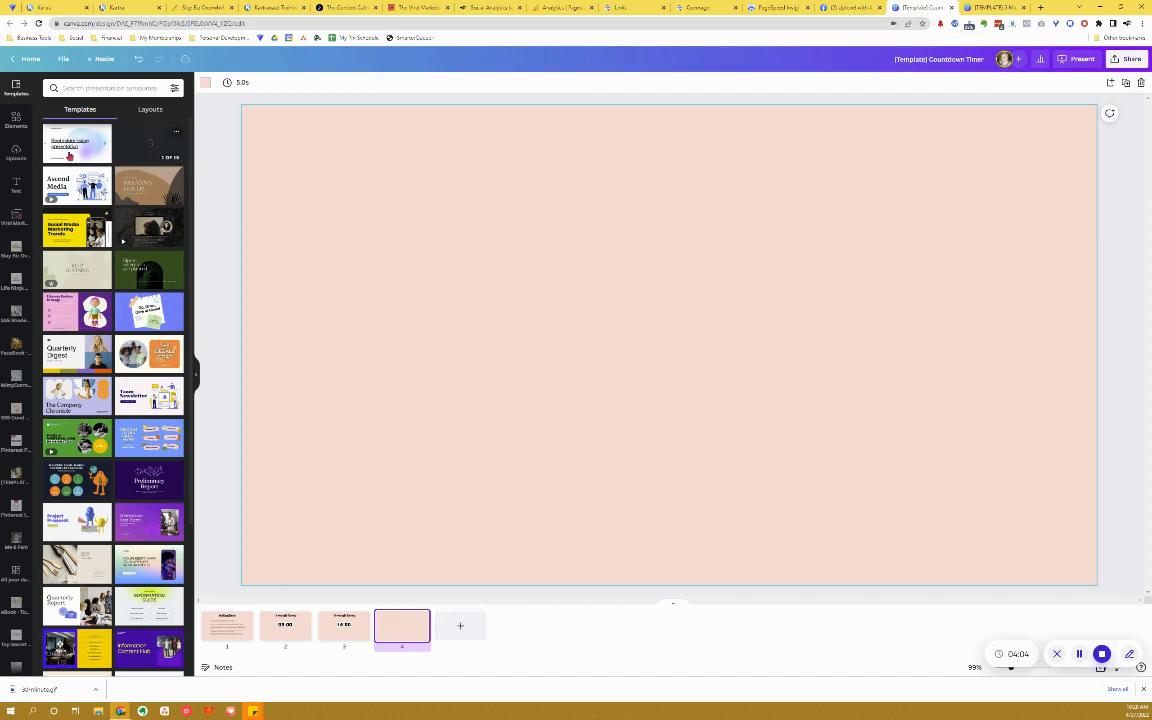
pyautogui.click(16, 152)
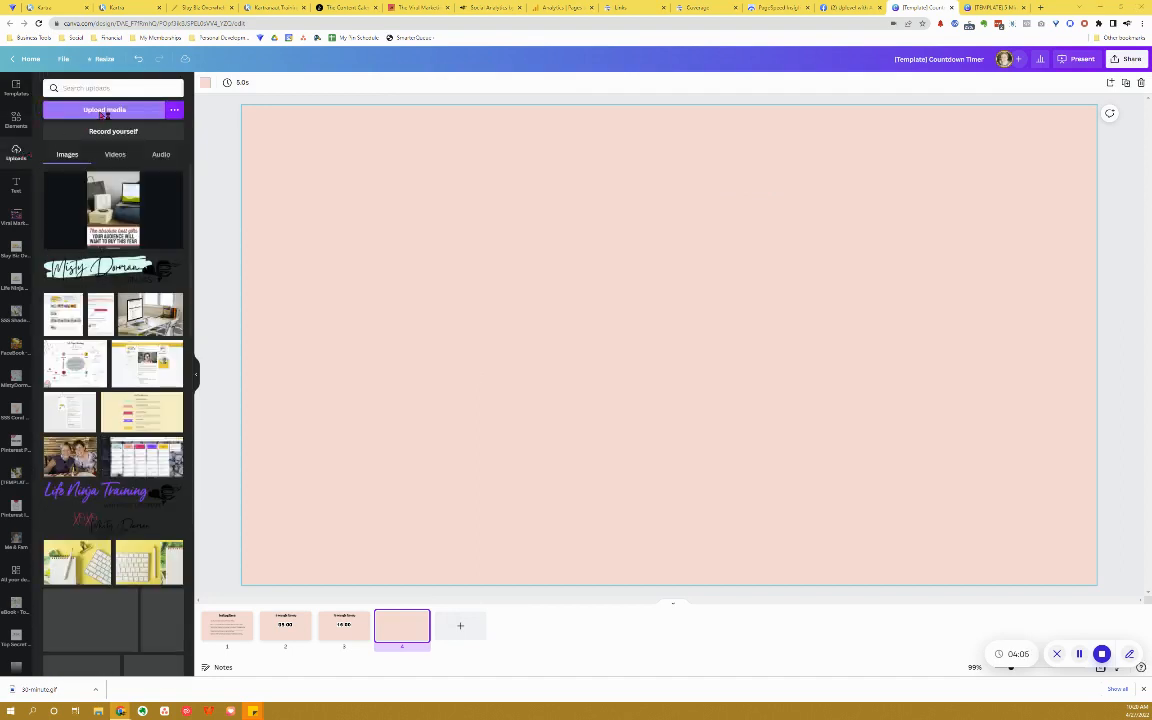
pyautogui.click(104, 110)
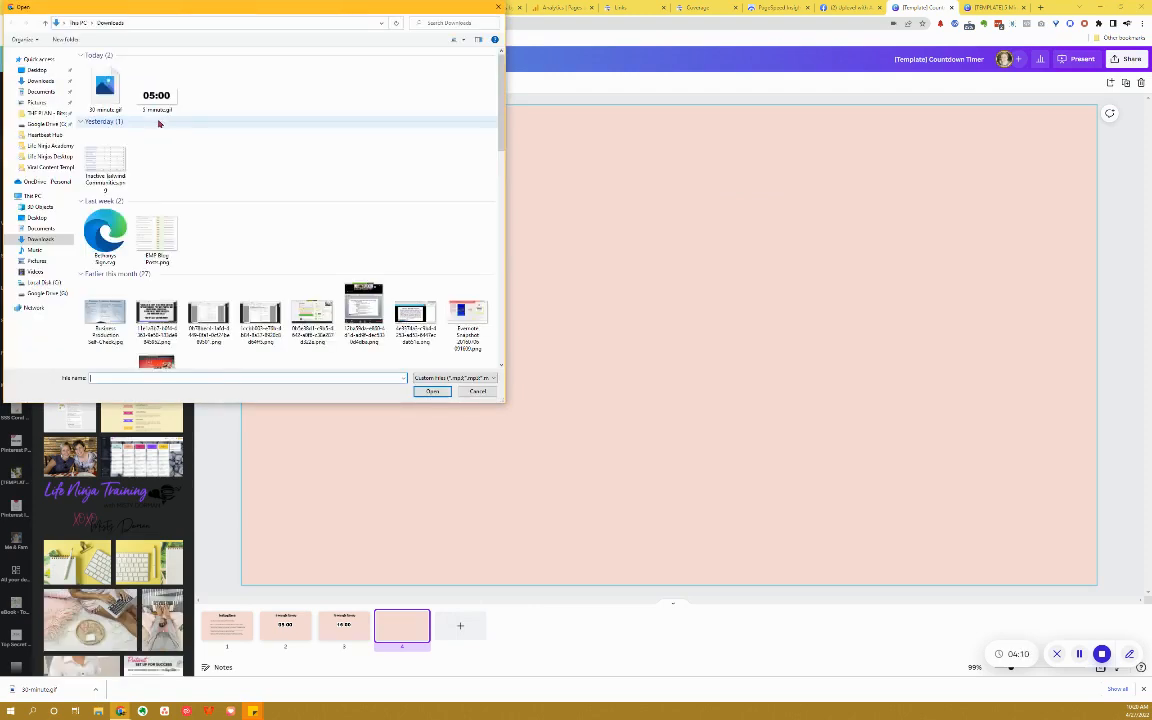
pyautogui.click(476, 390)
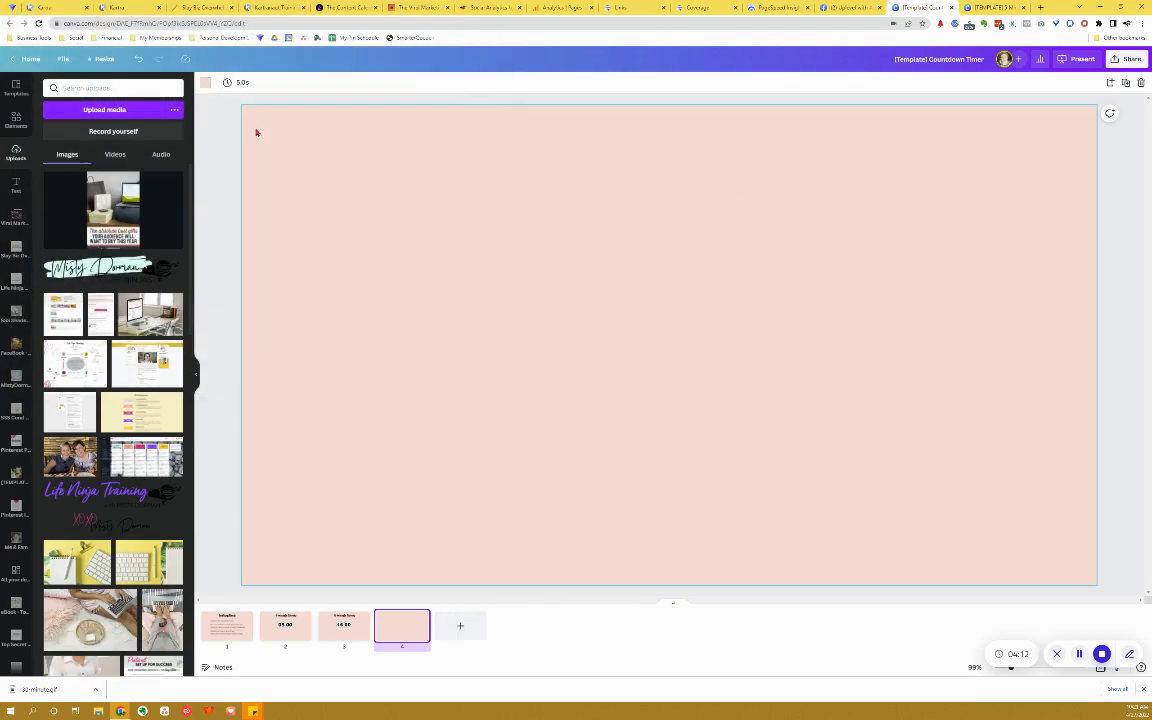
pyautogui.click(116, 154)
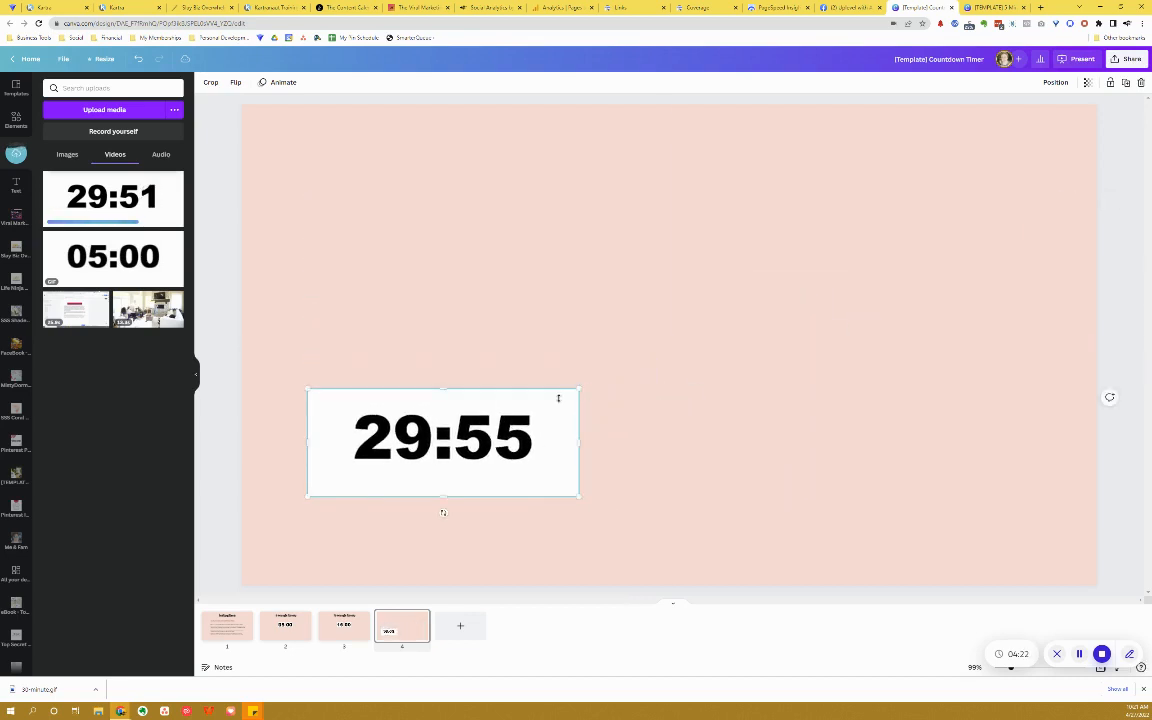
# Step: Drag the 30-minute timer image into the centre of the fourth slide
pyautogui.moveTo(444, 442); pyautogui.dragTo(680, 344)
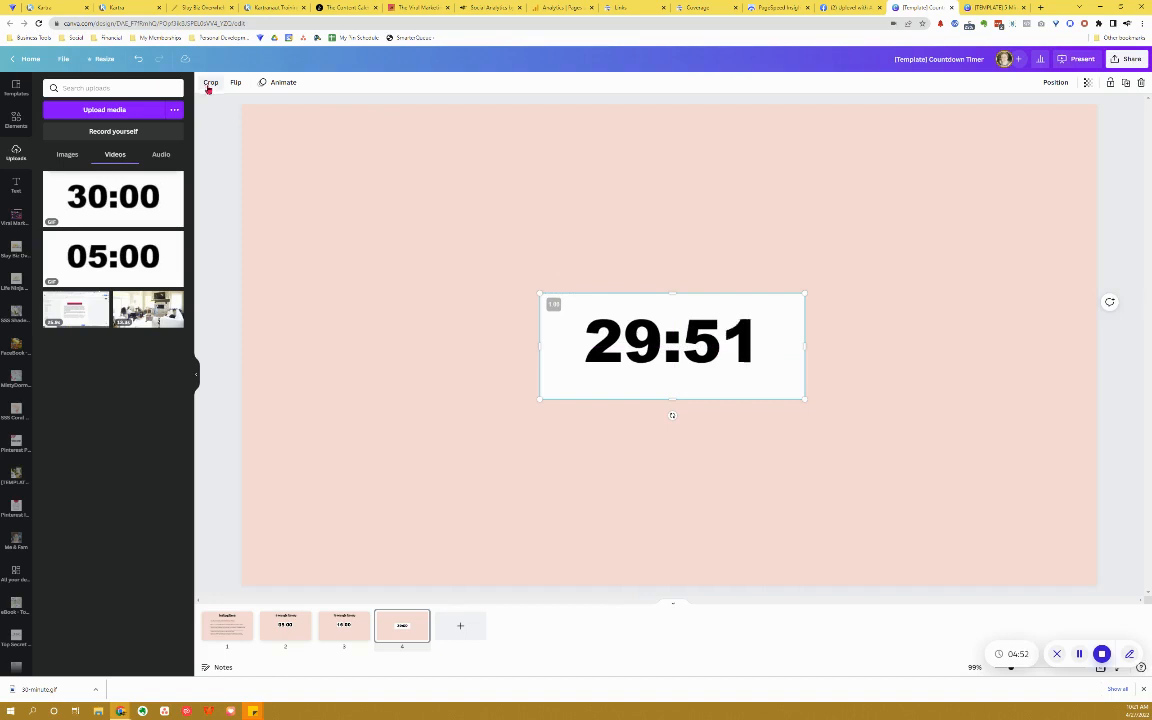
# Step: Crop the timer tightly to its digits so minutes and seconds sit as separate white-backed pieces
pyautogui.click(210, 82)
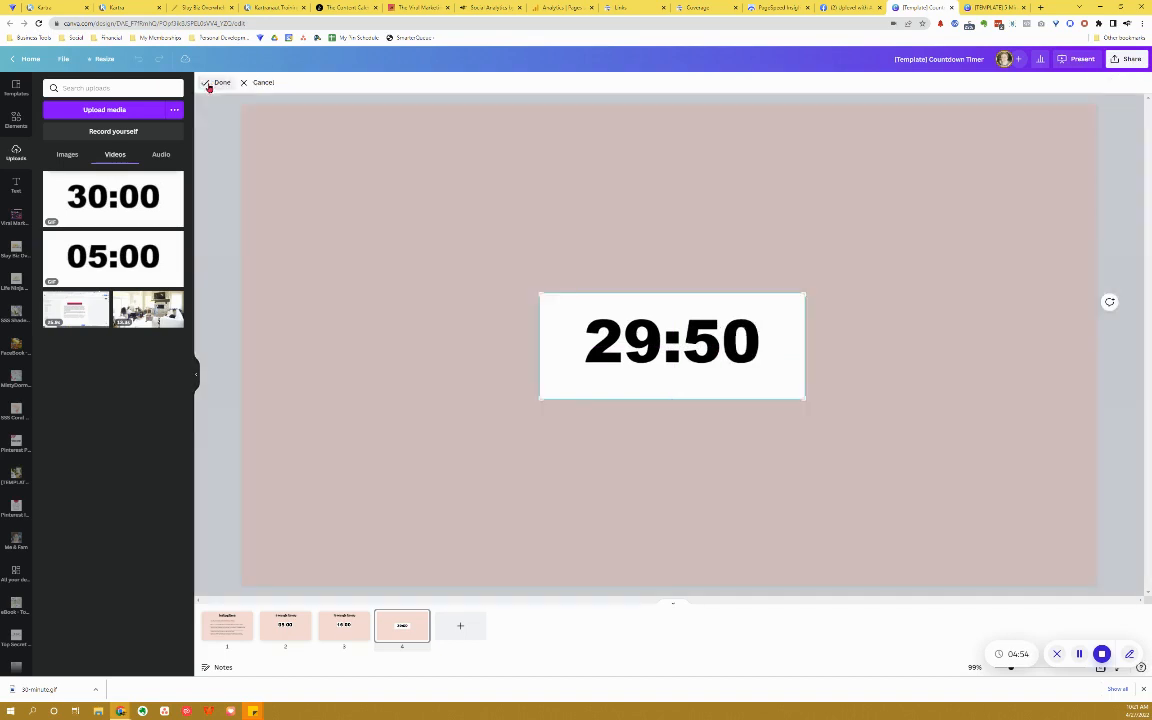
pyautogui.click(672, 344)
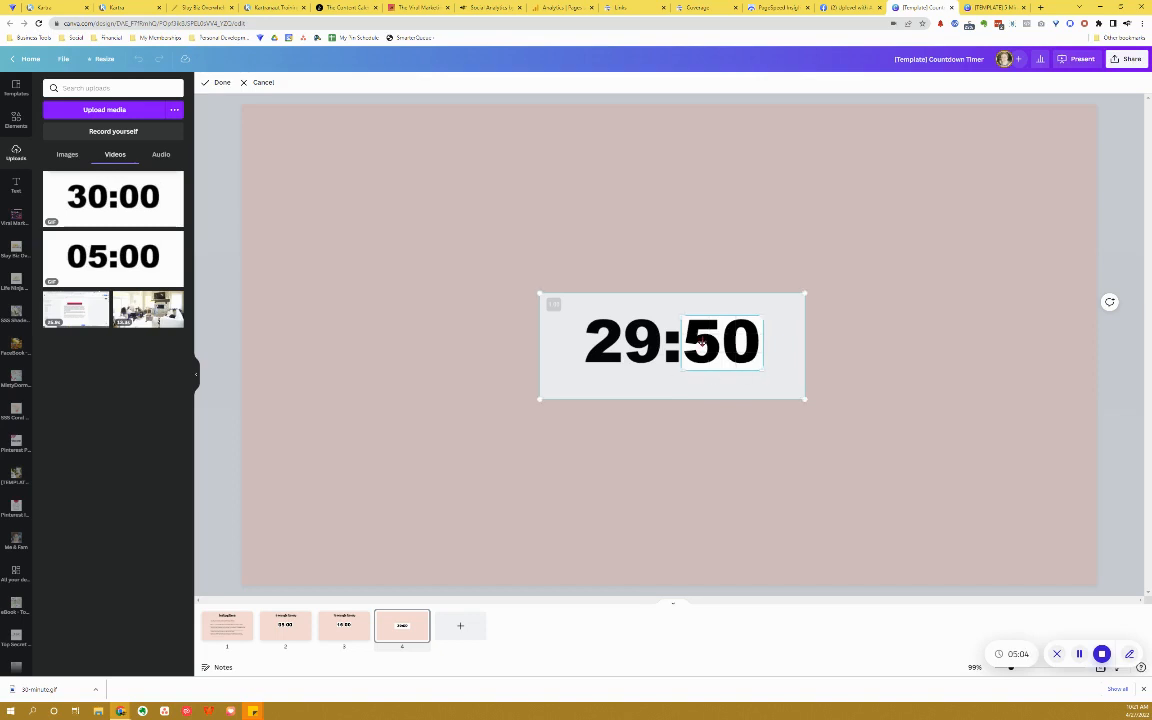
pyautogui.moveTo(424, 158)
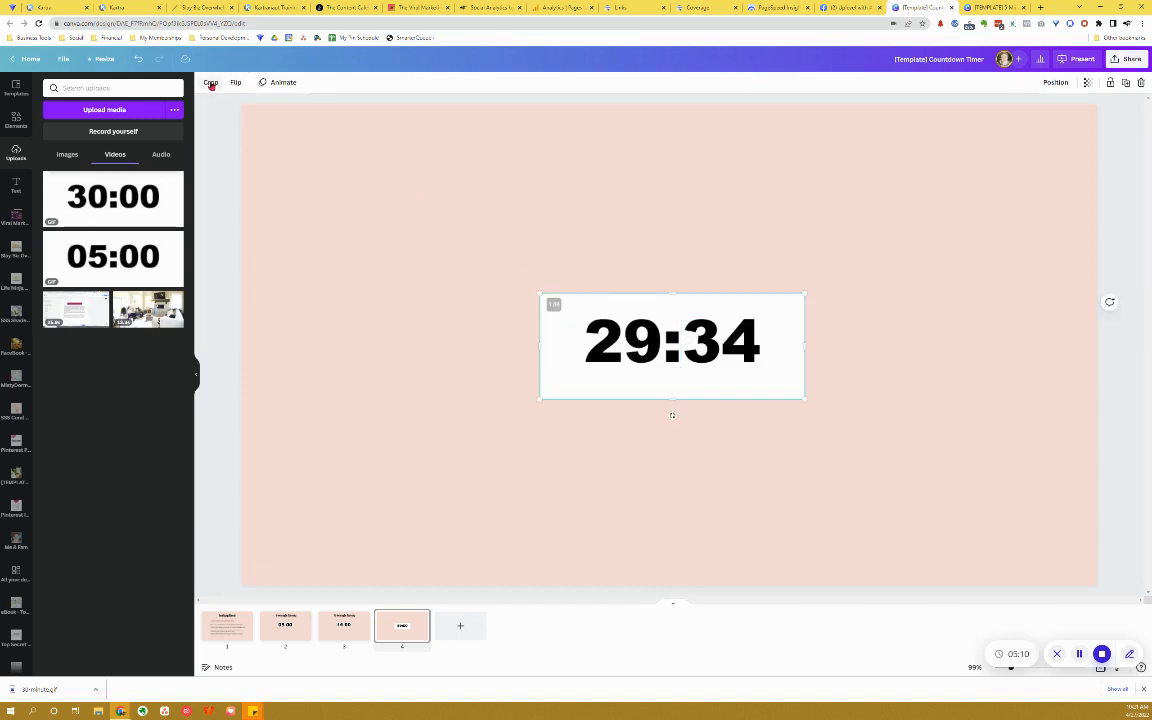
pyautogui.click(212, 82)
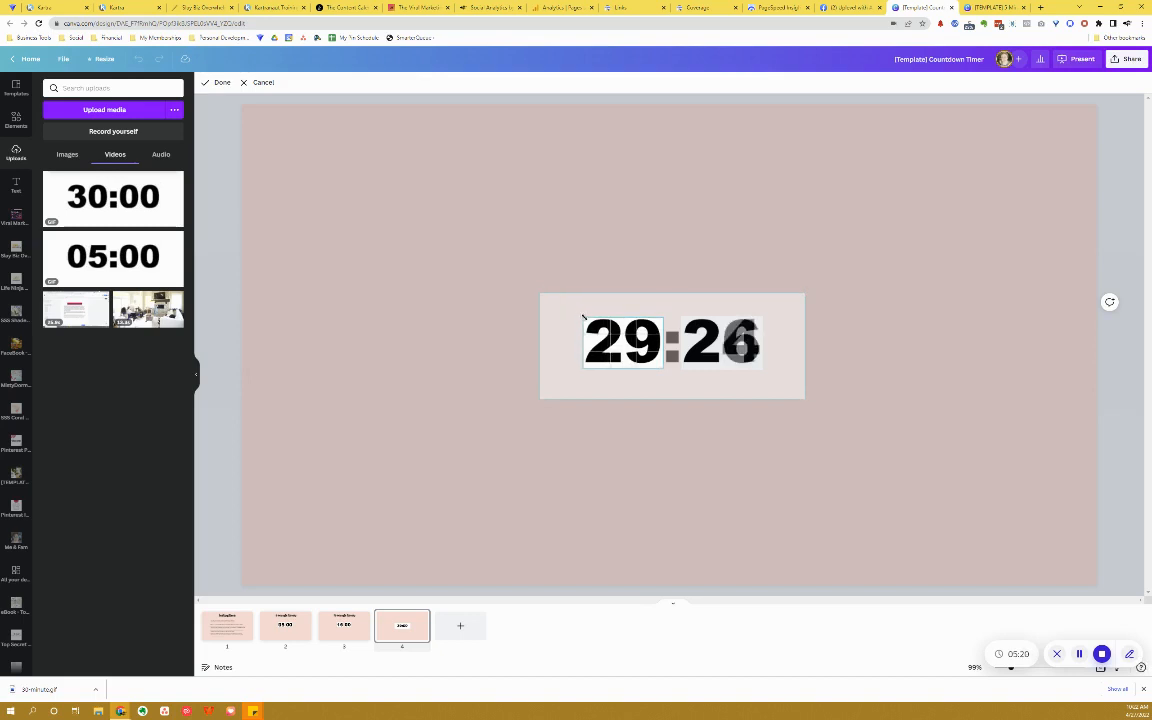
pyautogui.click(672, 342)
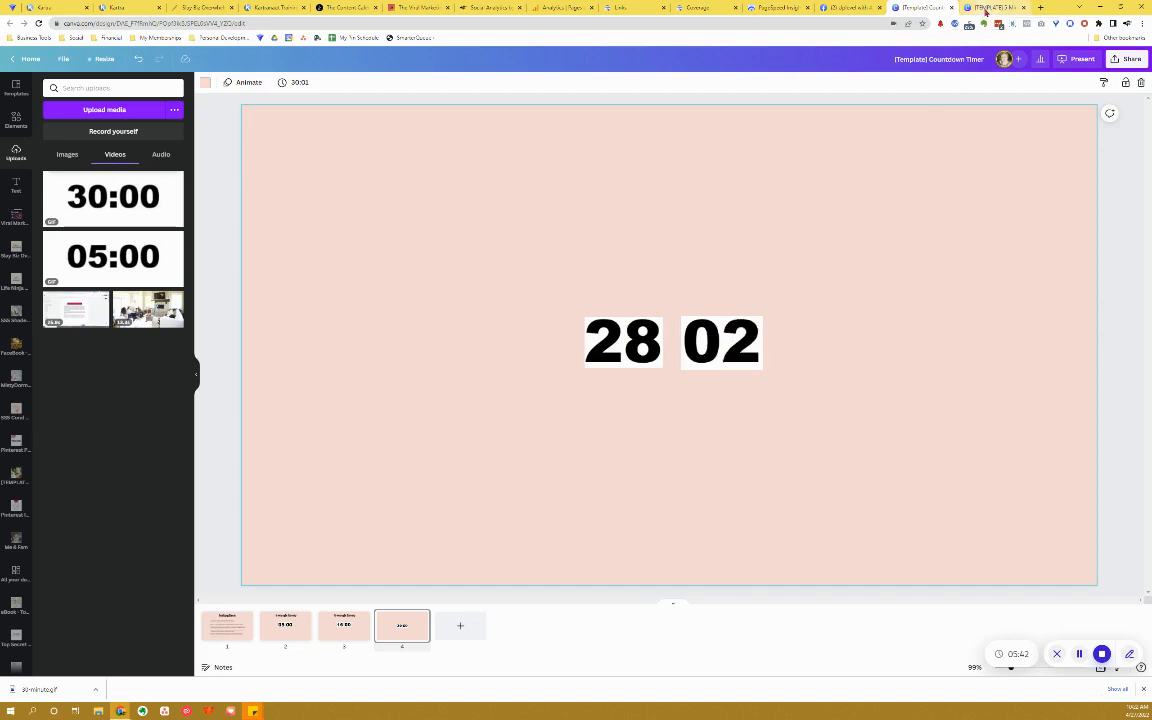
# Step: In the 5 Minute Timer Slide design, add a new blank page 2 and go to it
pyautogui.click(996, 8)
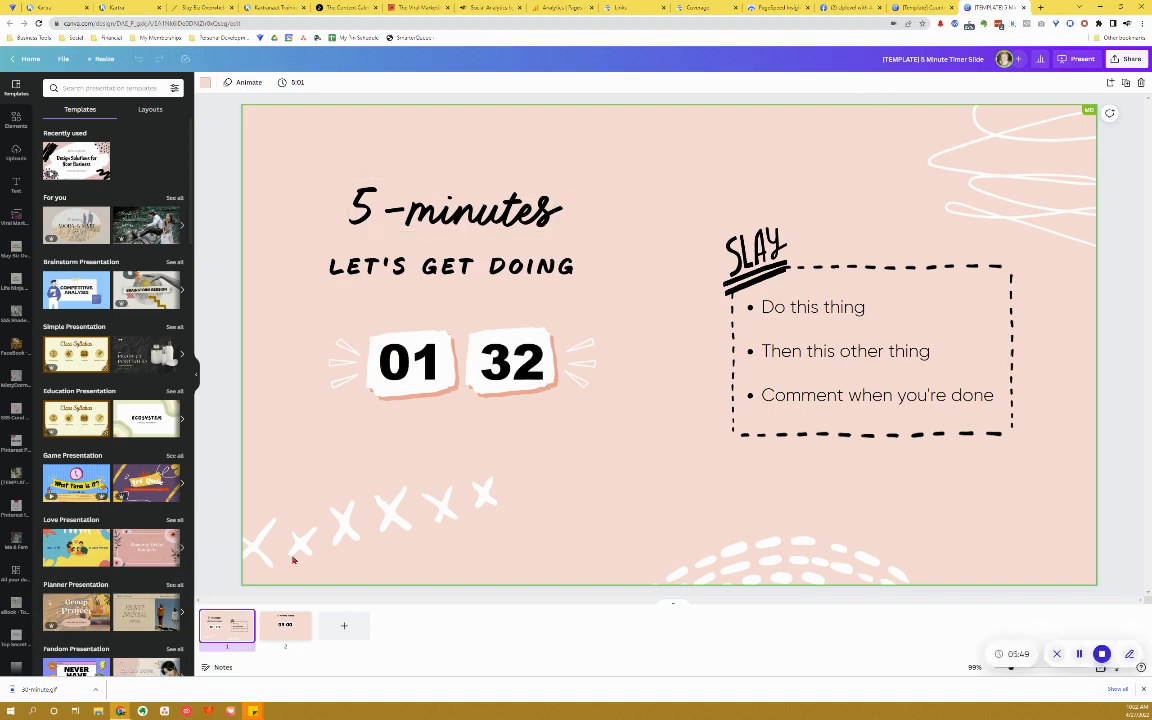
pyautogui.rightClick(286, 624)
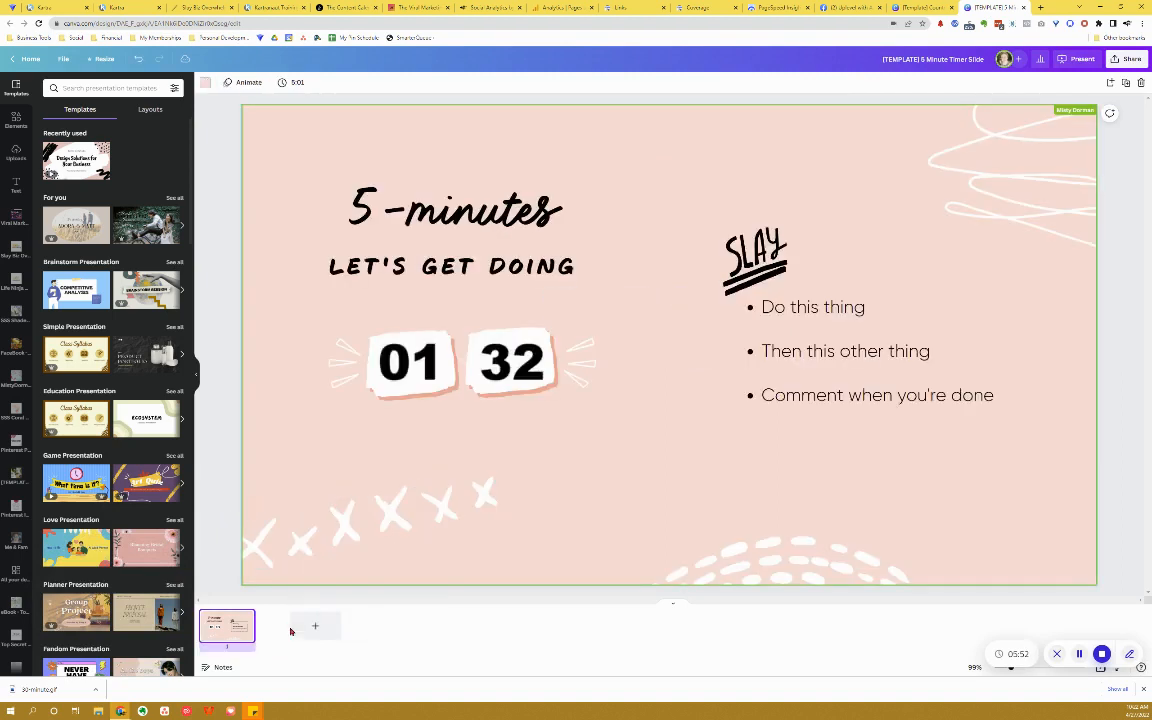
pyautogui.click(876, 350)
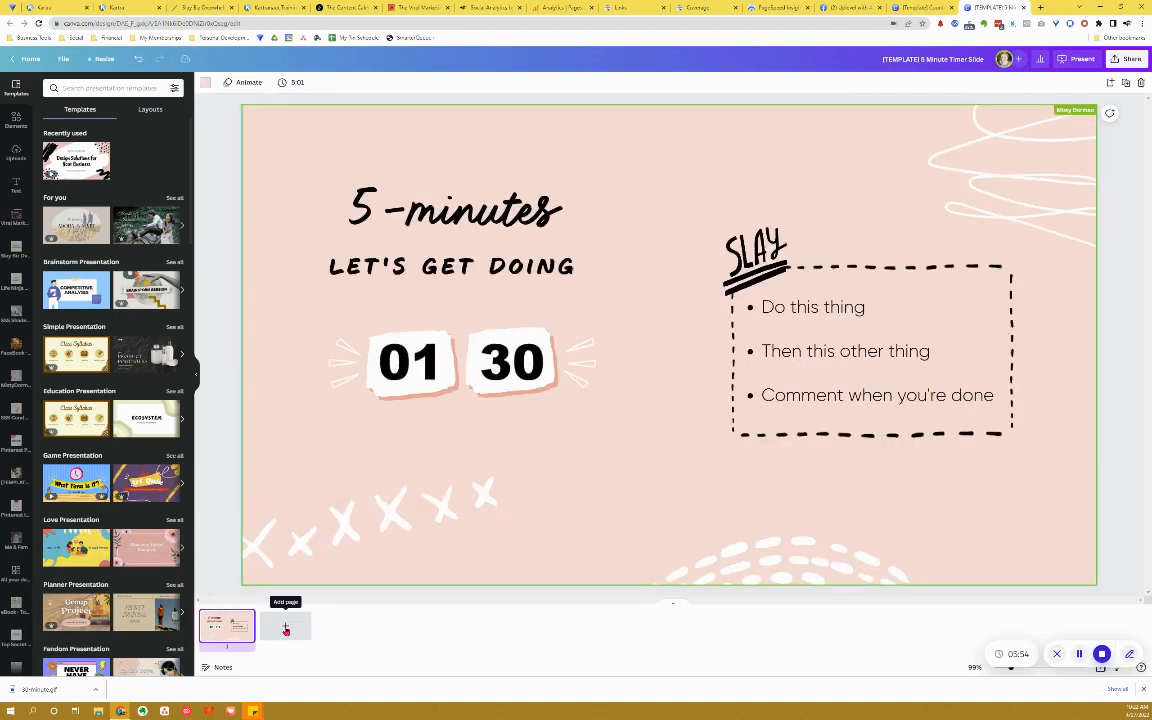
pyautogui.click(284, 626)
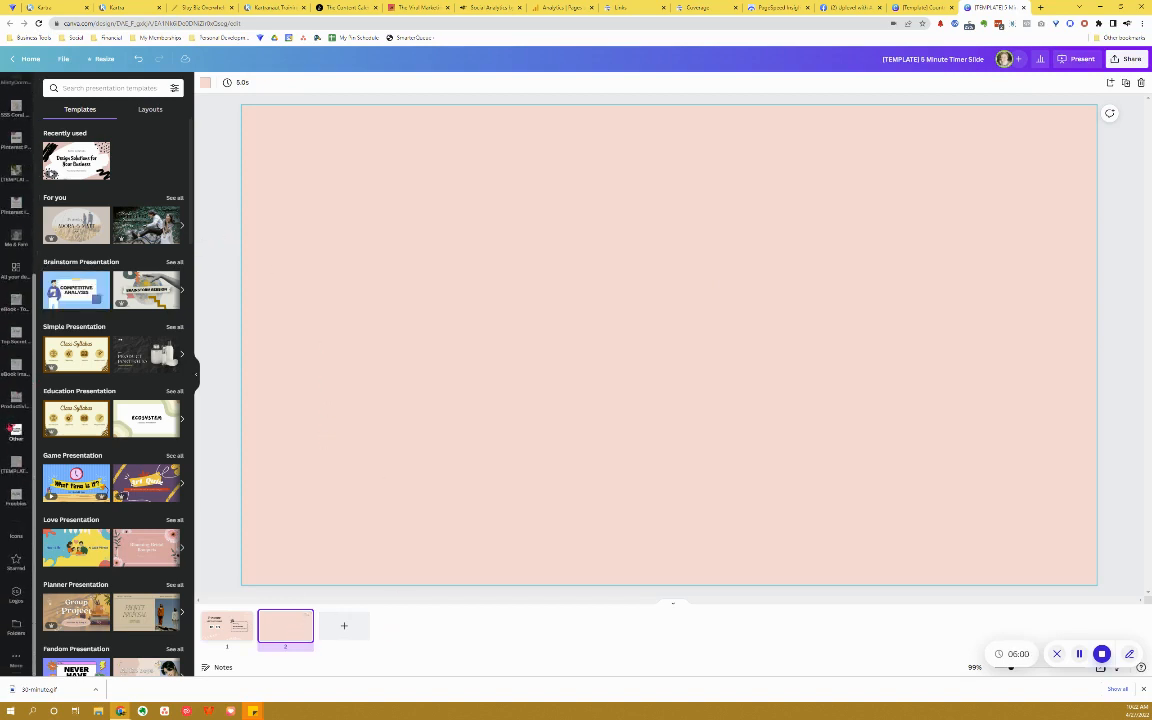
# Step: From Projects > Folders > [TEMPLATES], list the [Template] Countdown Timer design's pages in the side panel
pyautogui.click(16, 628)
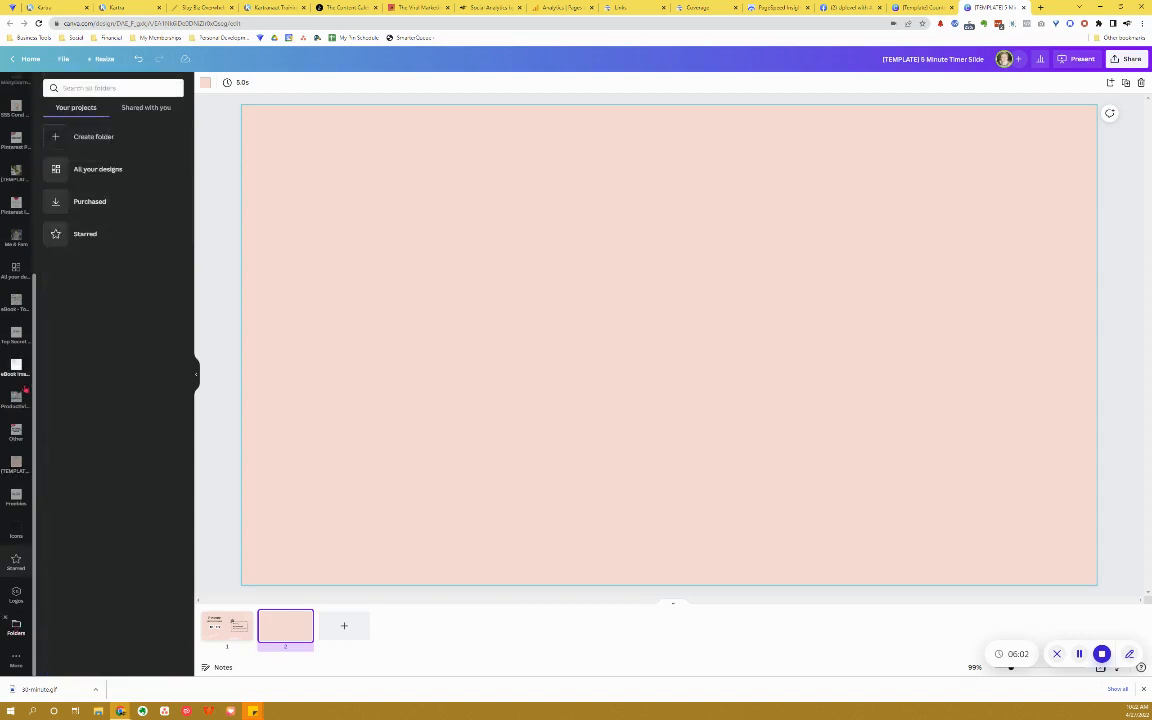
pyautogui.click(84, 234)
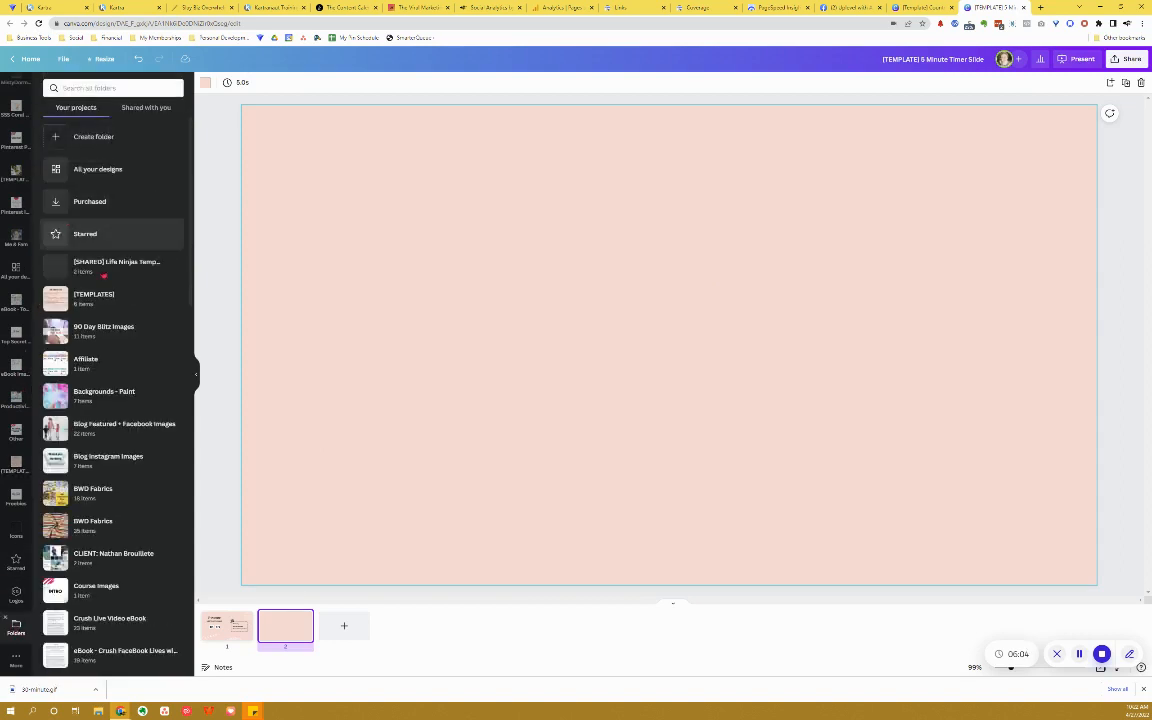
pyautogui.click(116, 264)
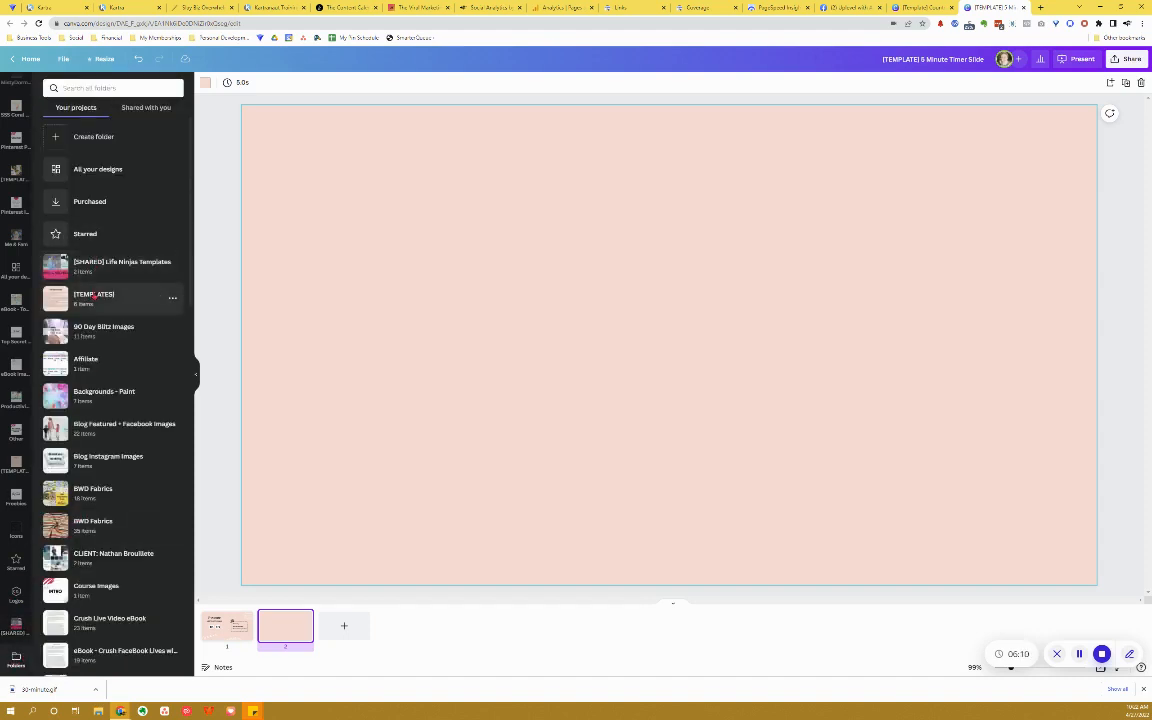
pyautogui.click(94, 294)
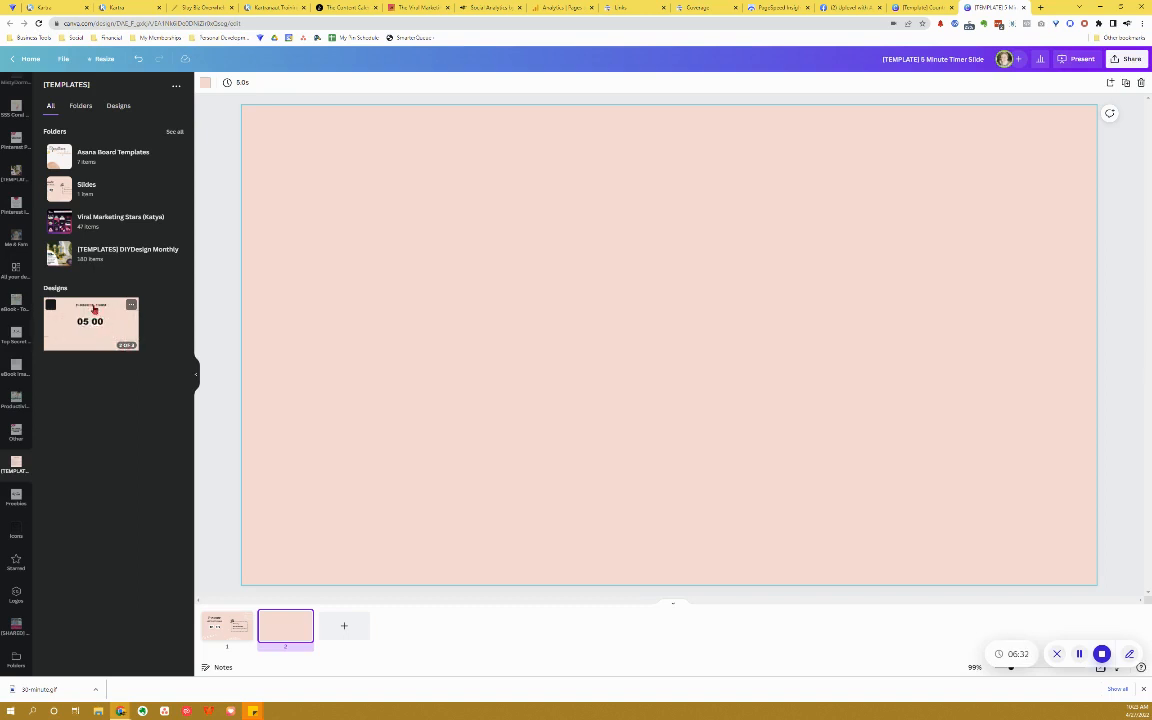
pyautogui.click(90, 322)
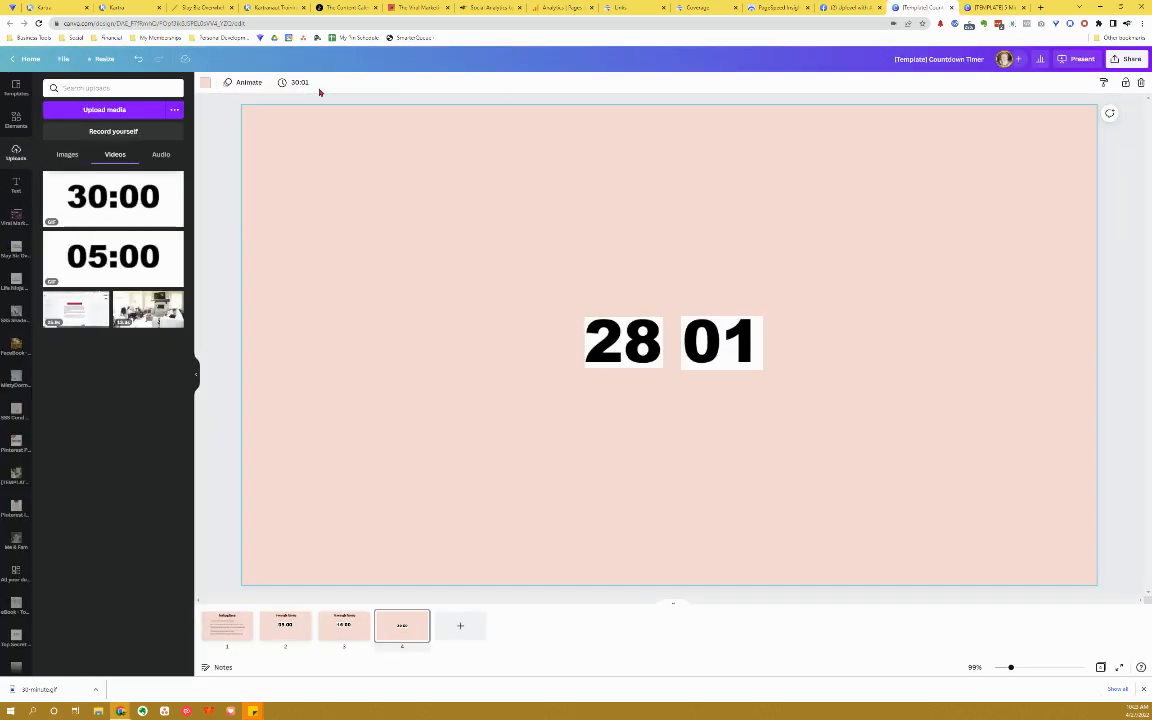
pyautogui.click(64, 60)
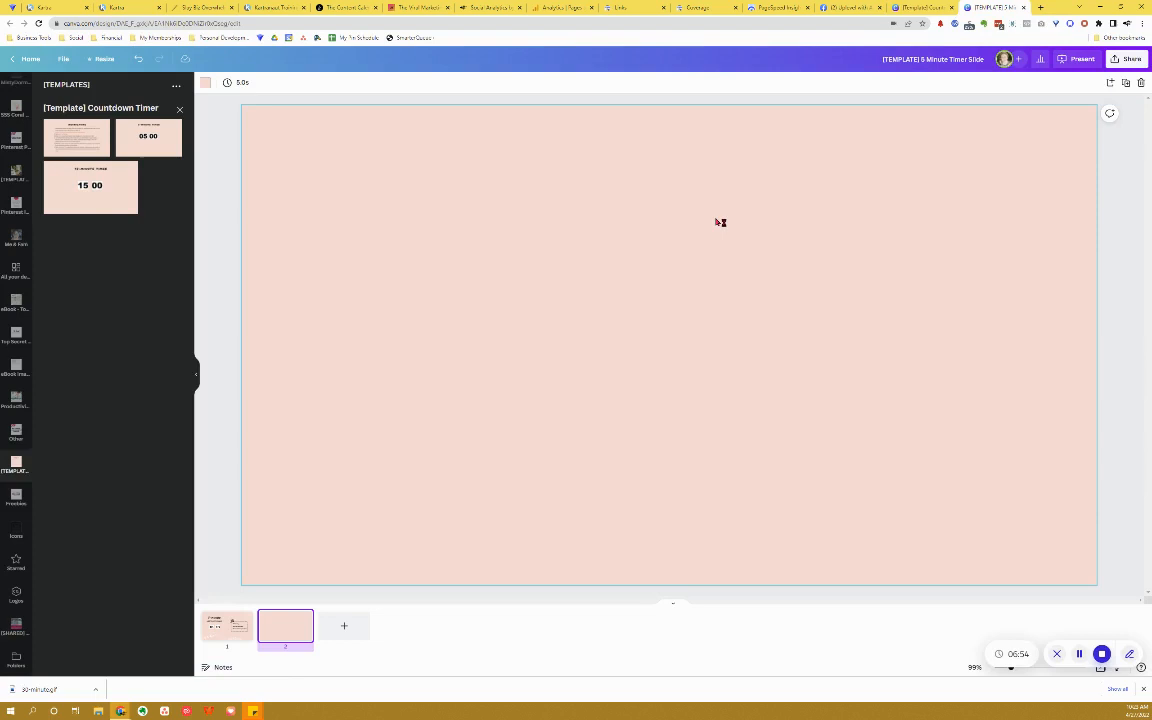
pyautogui.moveTo(716, 220)
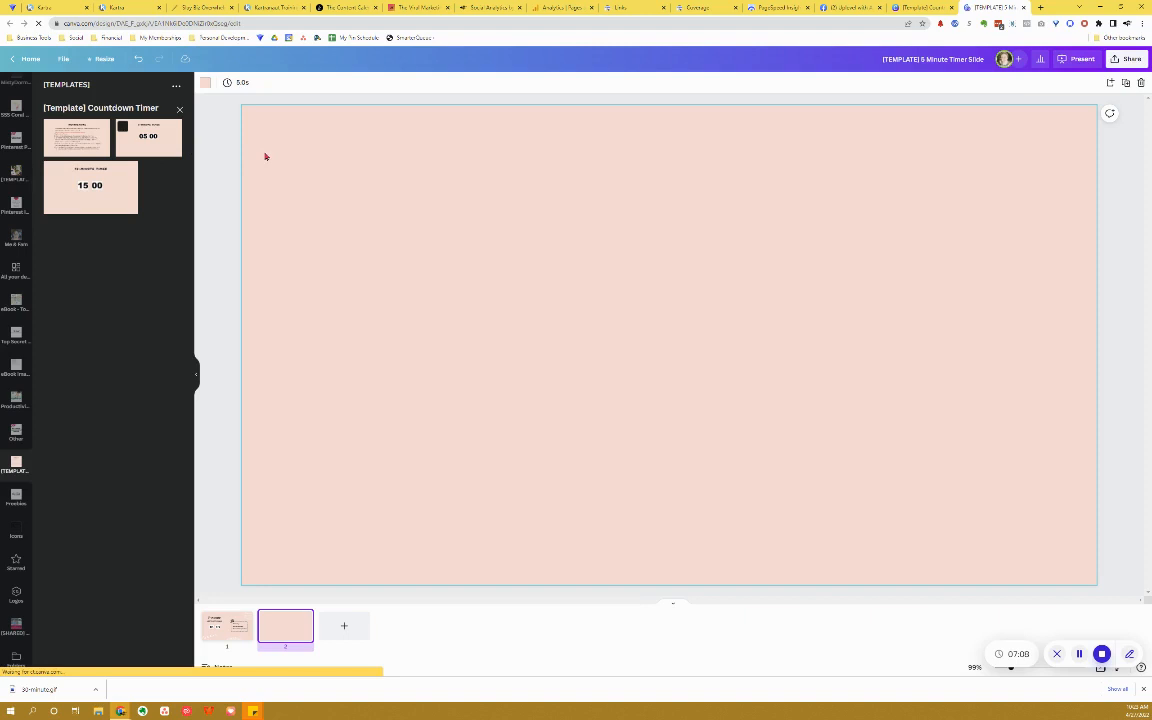
# Step: Return to slide 1 with its running countdown and reopen the Countdown Timer design's pages alongside
pyautogui.click(226, 628)
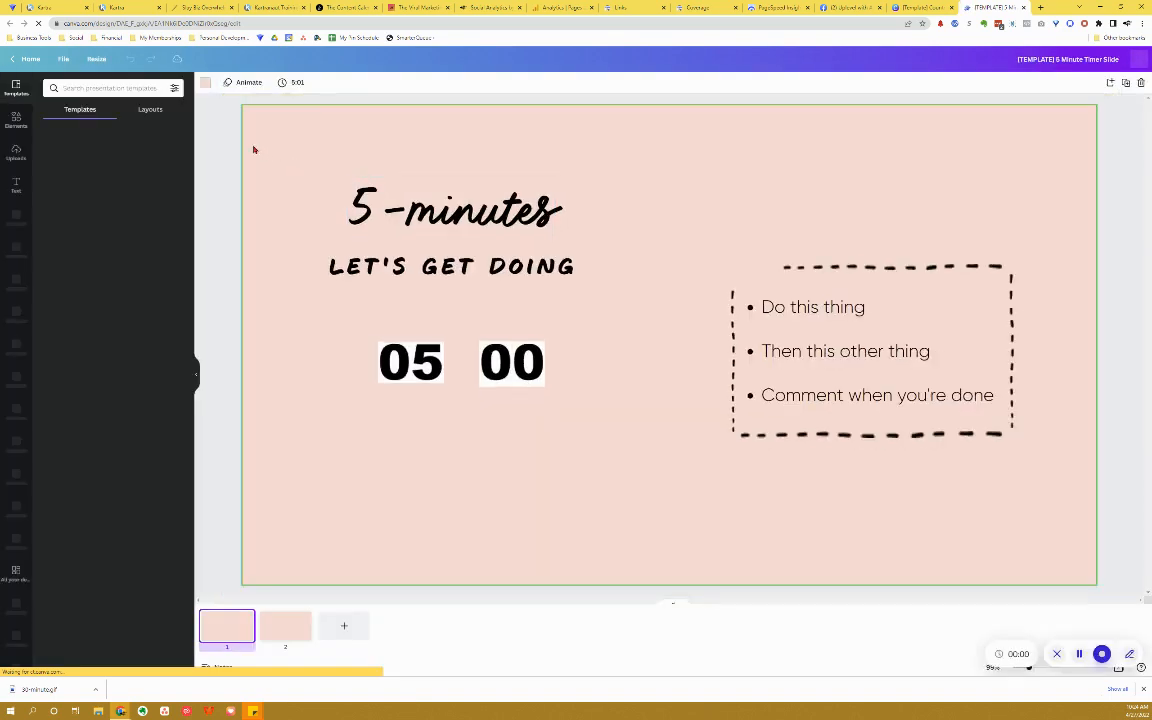
pyautogui.click(80, 108)
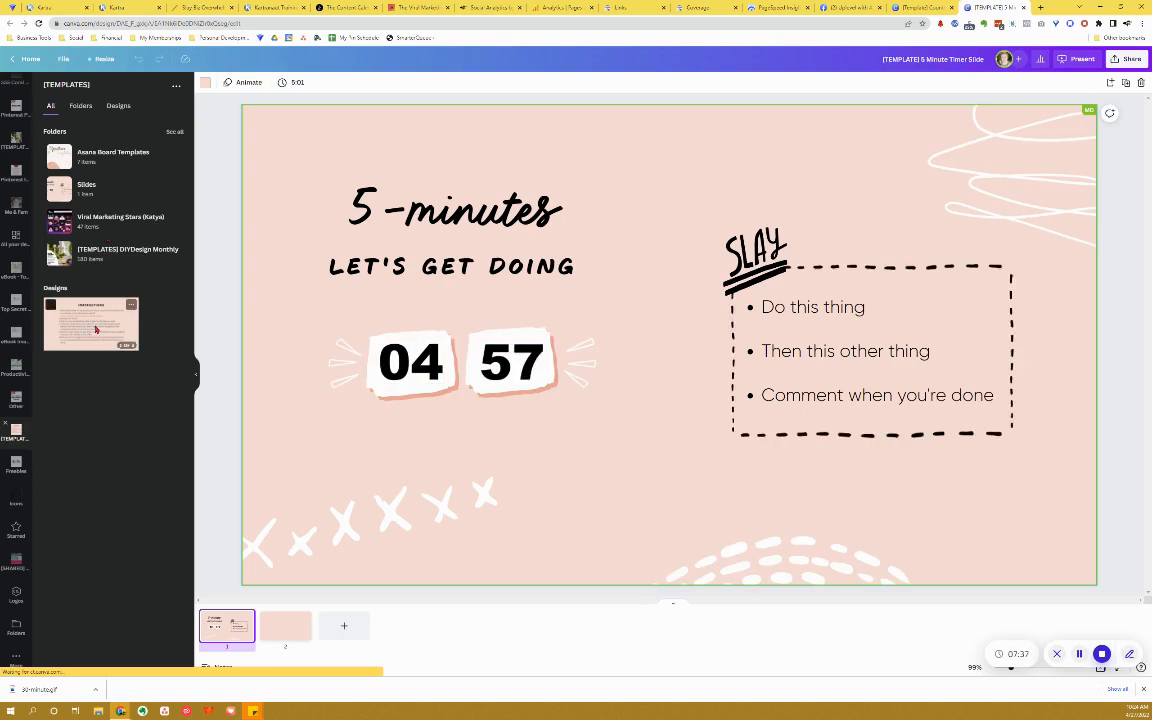
pyautogui.click(92, 324)
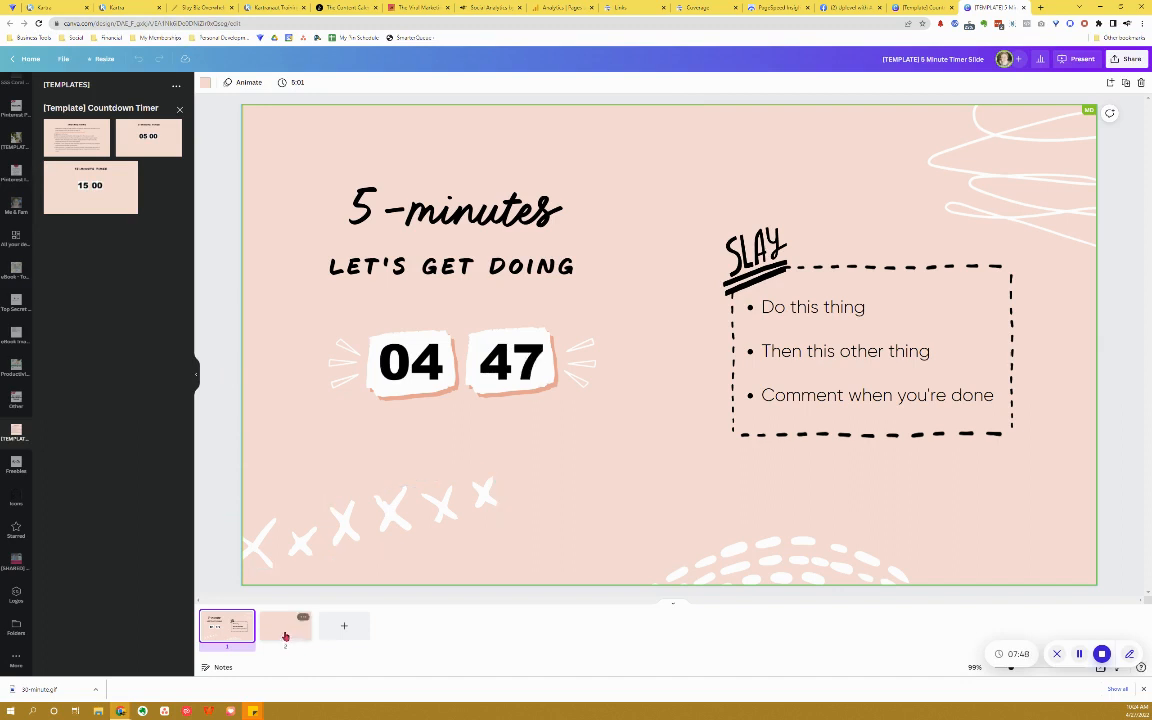
# Step: Place the split 15-minute timer on slide 2 and bring up the Elements library beside it
pyautogui.click(284, 628)
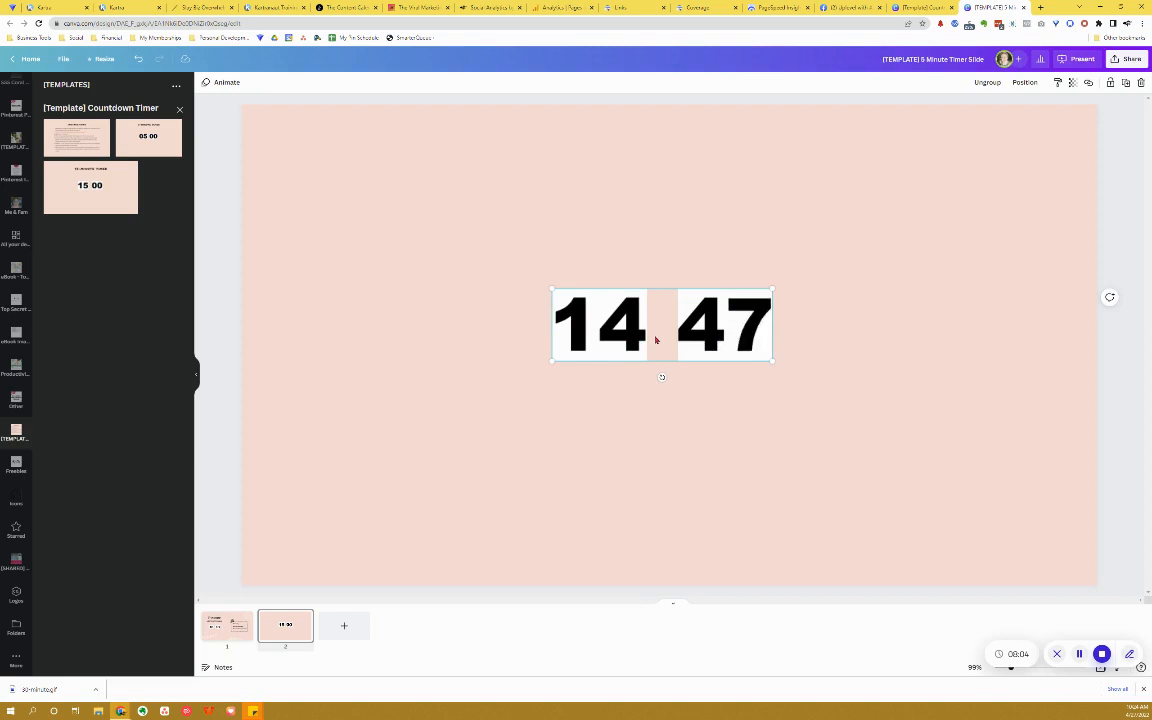
pyautogui.click(226, 624)
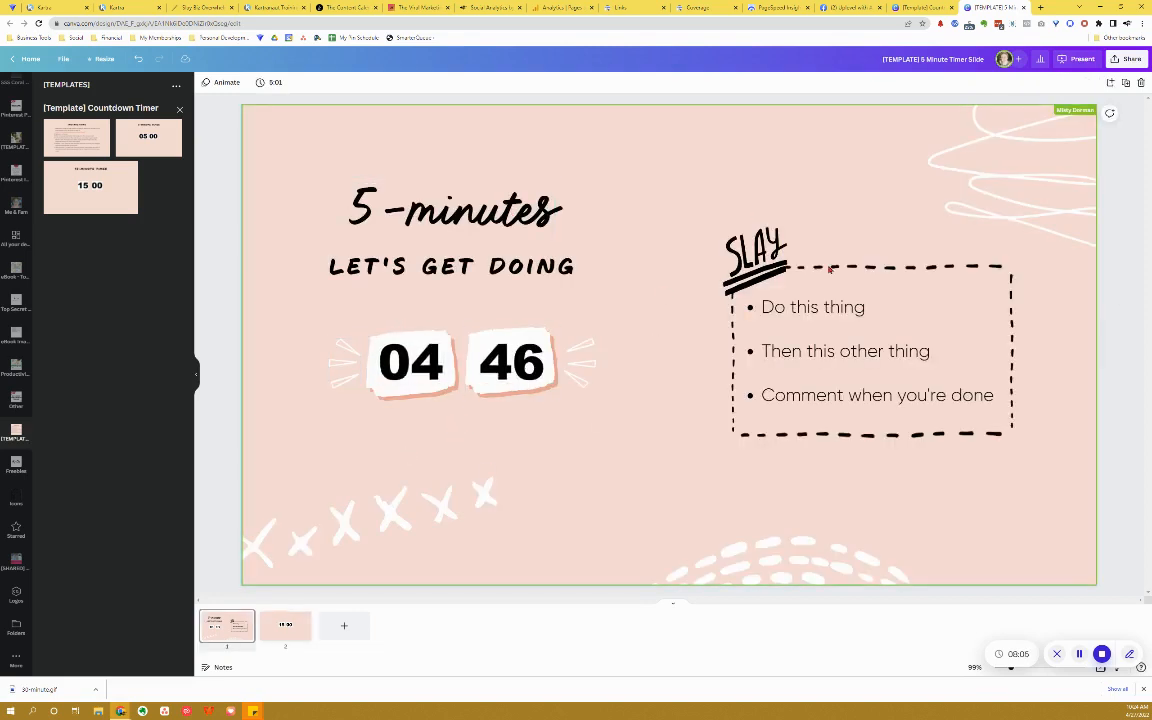
pyautogui.click(284, 624)
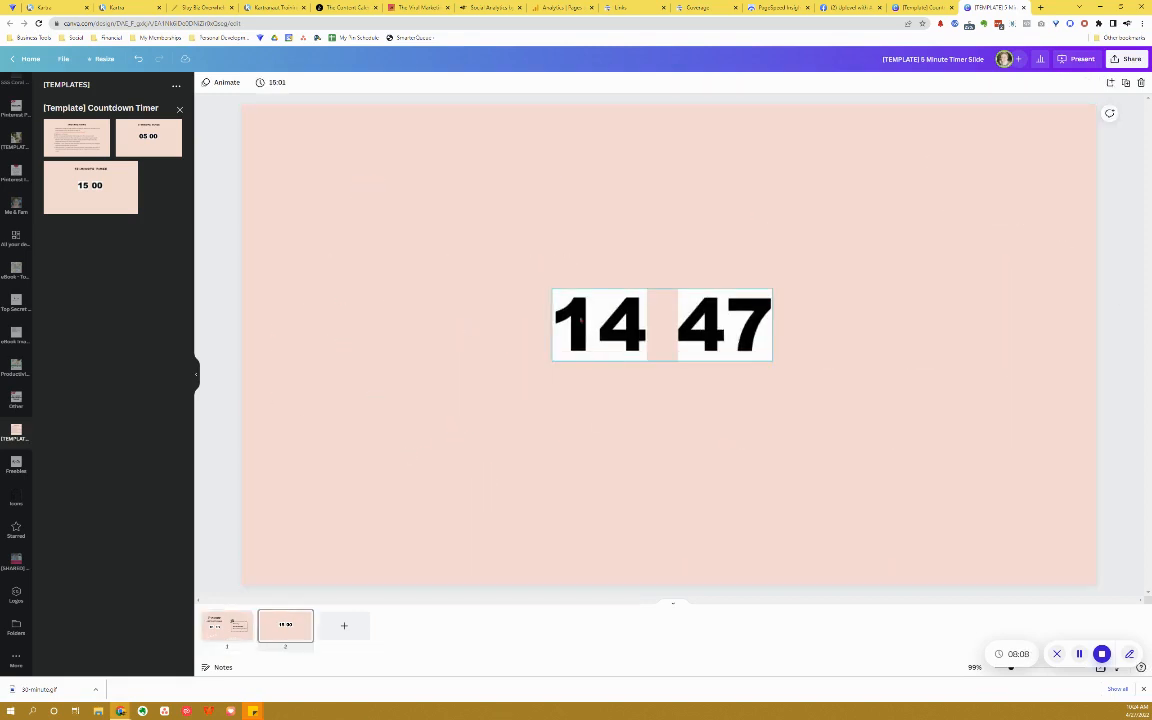
pyautogui.click(660, 324)
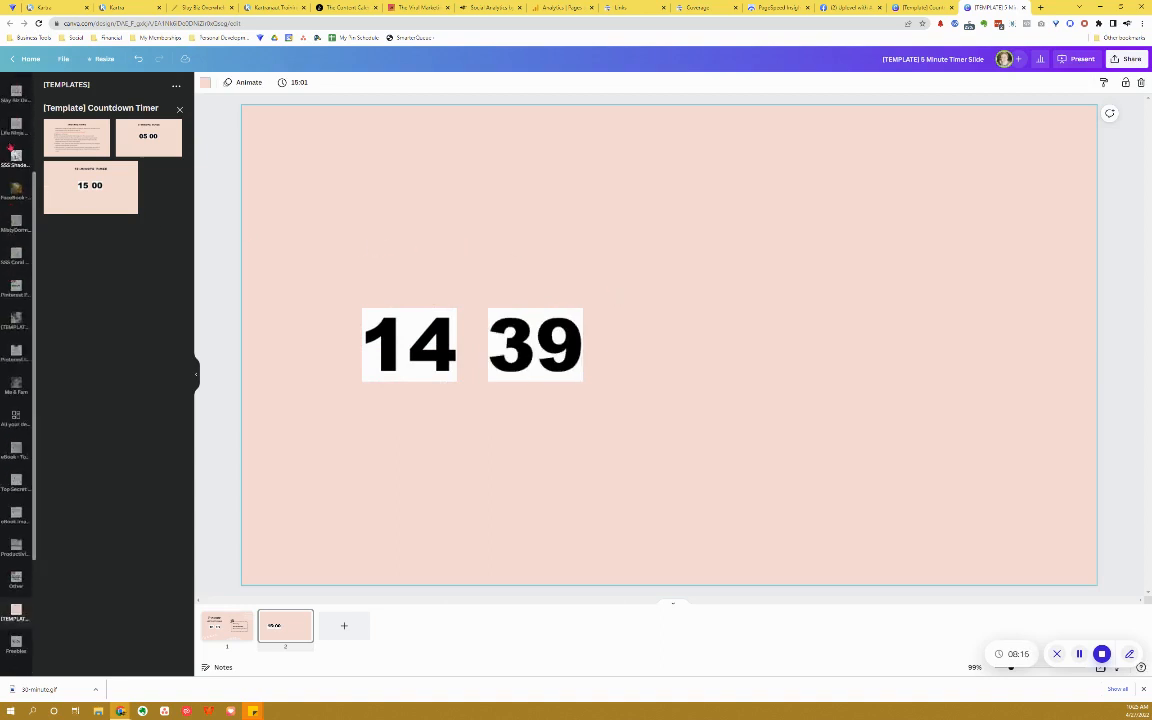
pyautogui.click(16, 118)
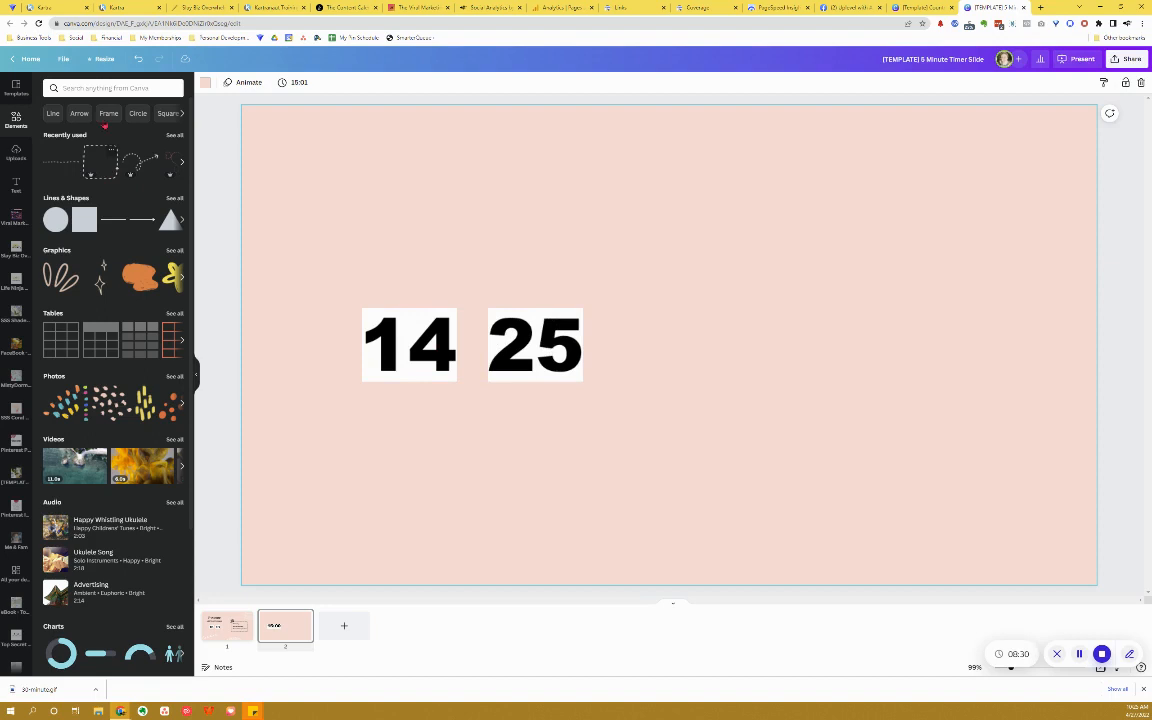
# Step: Search the Elements library for 'rectang' and browse the rectangle results
pyautogui.click(110, 88)
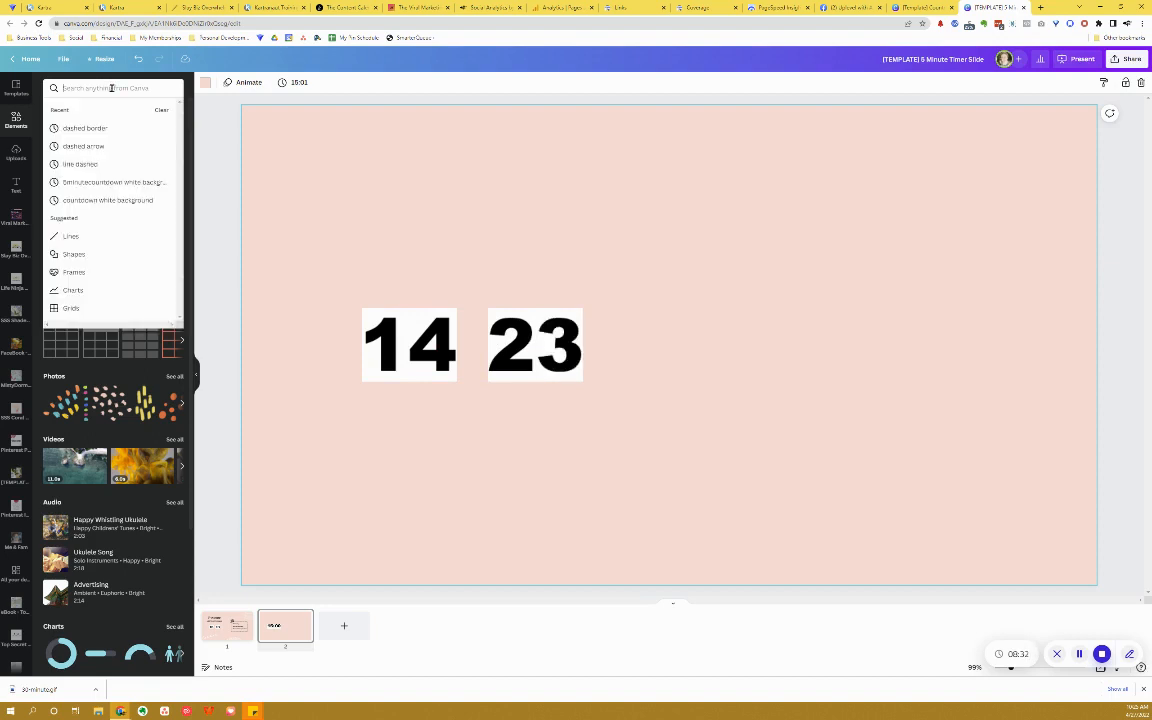
pyautogui.write('rectangle')
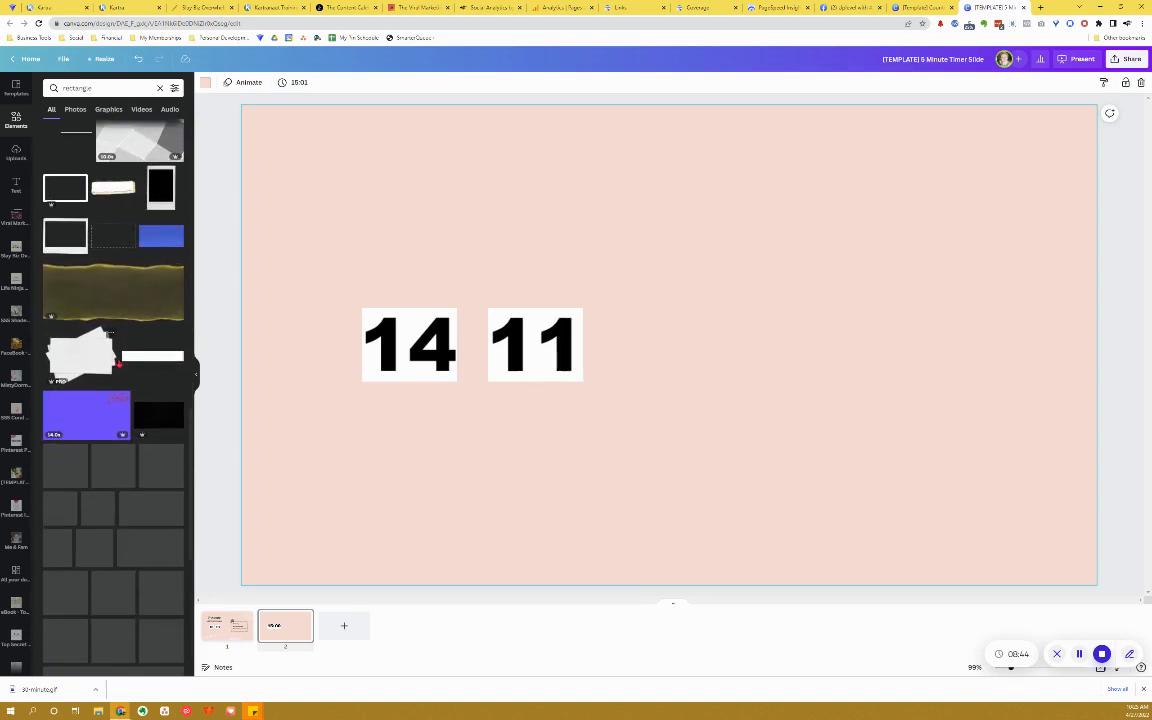
pyautogui.scroll(-3)
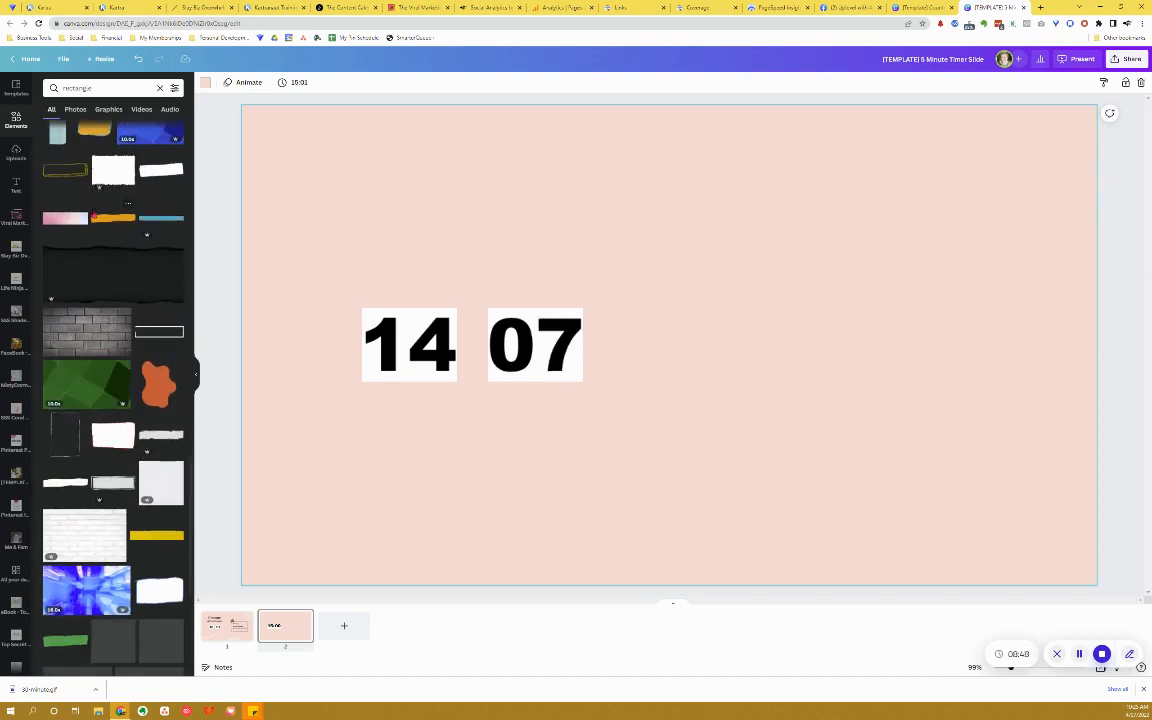
pyautogui.scroll(-3)
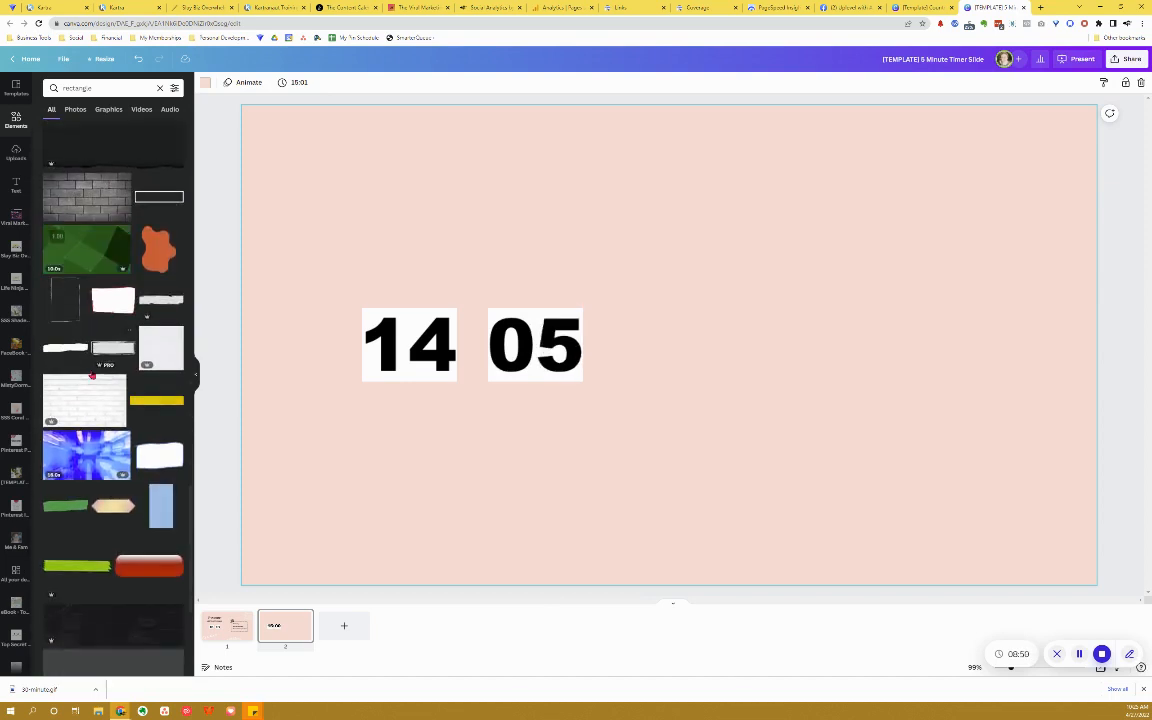
pyautogui.scroll(-3)
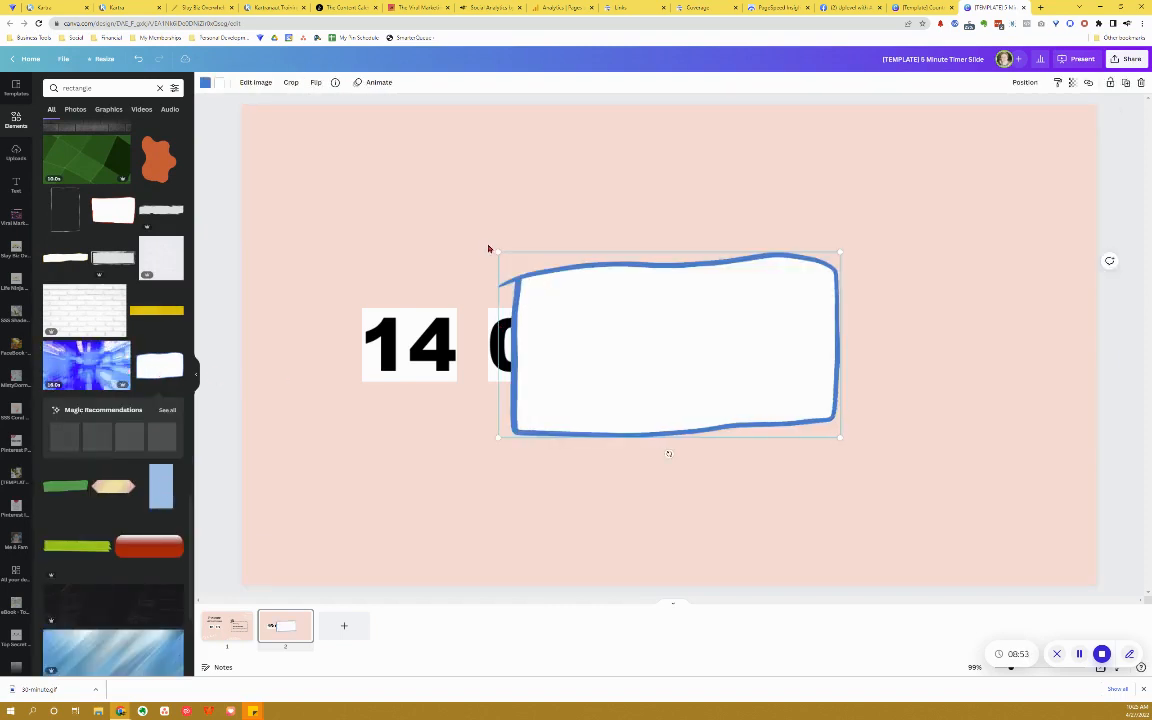
# Step: Try a hand-drawn rectangle frame on the slide, then shrink it and set it aside
pyautogui.moveTo(668, 344); pyautogui.dragTo(758, 390)
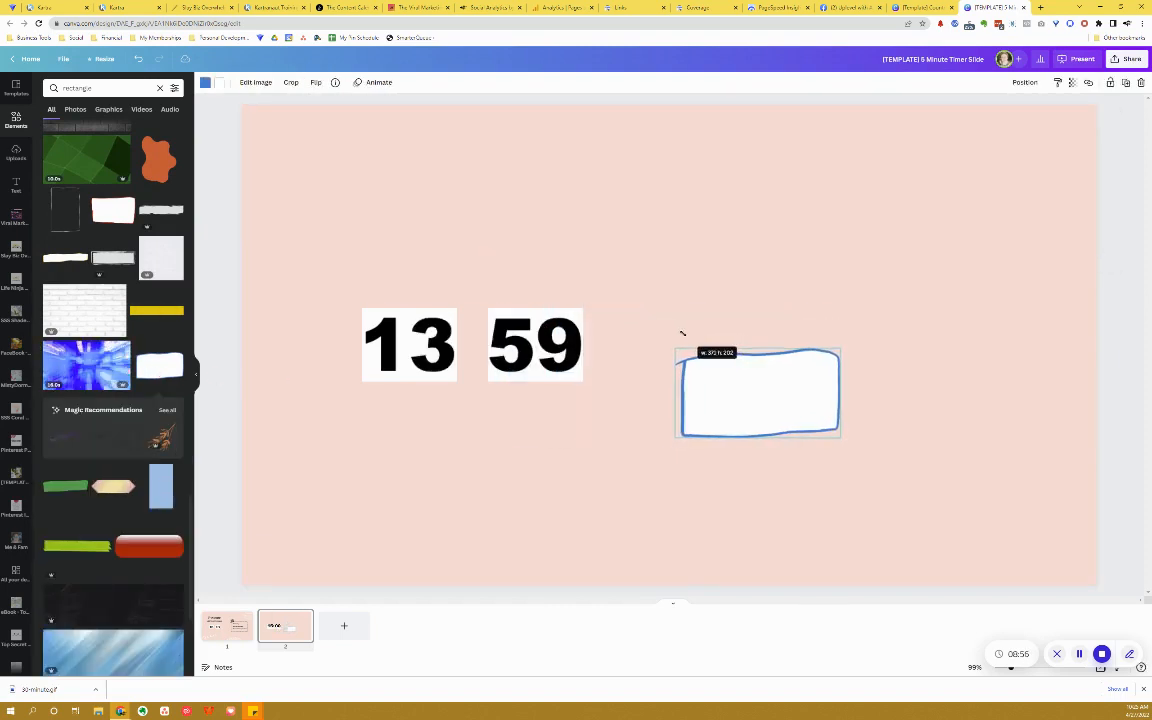
pyautogui.moveTo(758, 390); pyautogui.dragTo(396, 344)
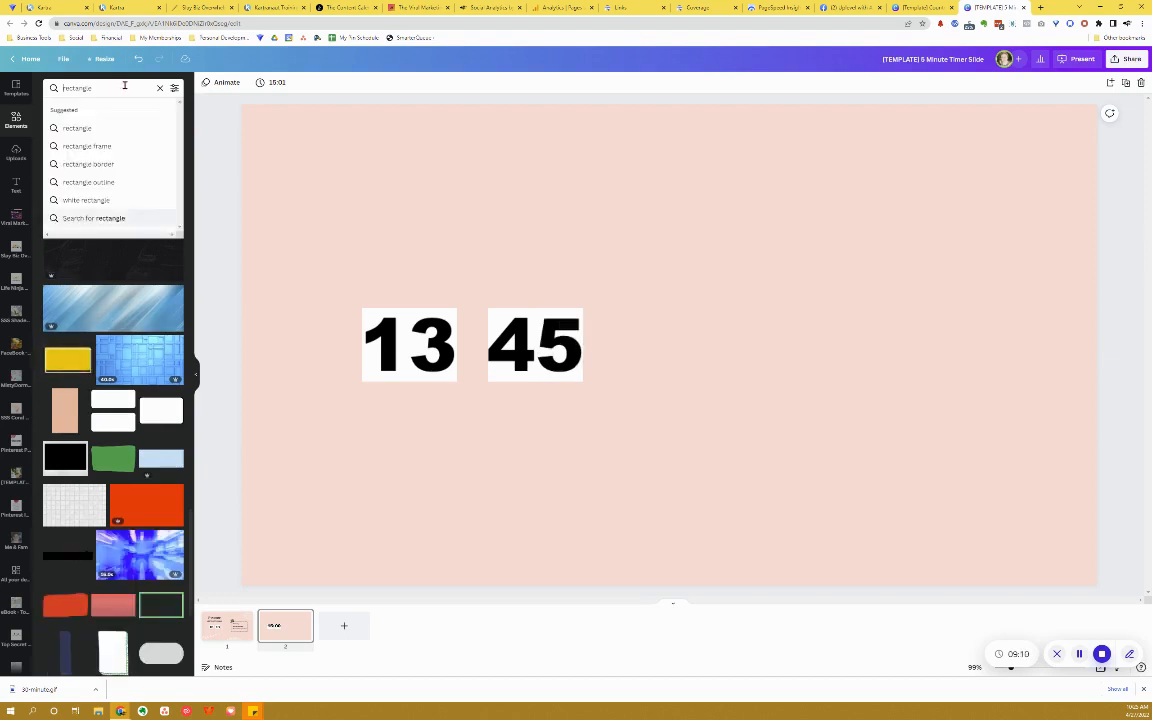
# Step: Find a 'drawn rectangle' element and place the painted rectangle over the minutes digits
pyautogui.write('drawn rectangle')
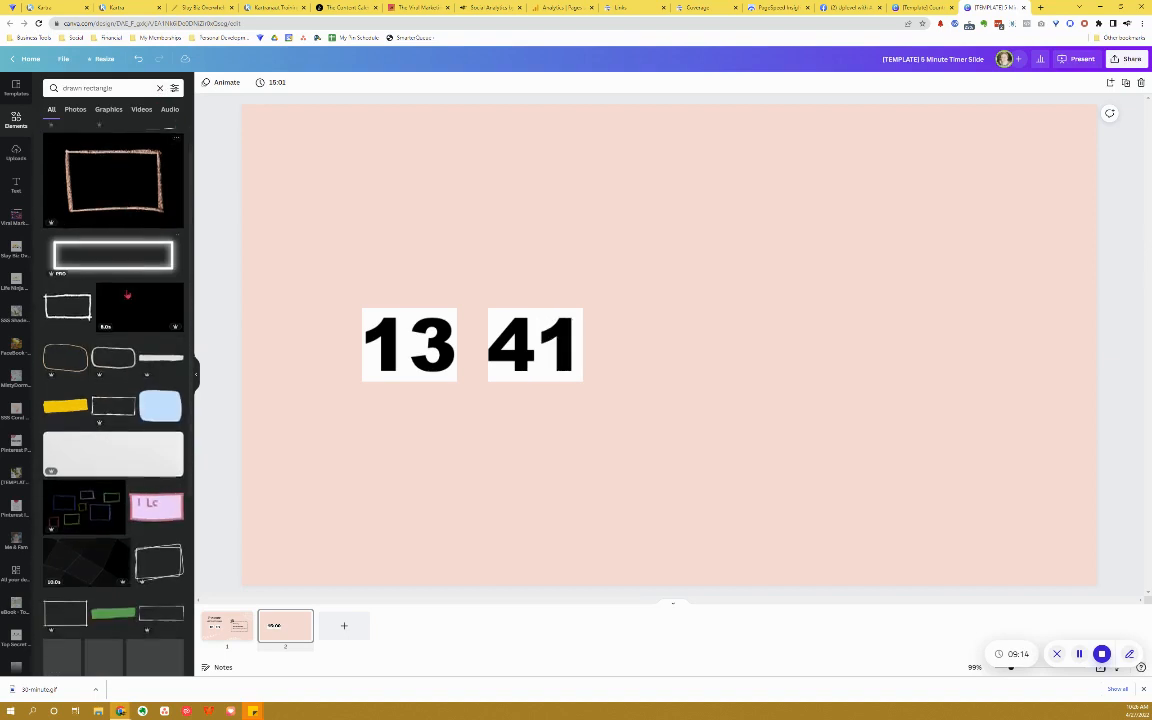
pyautogui.scroll(-3)
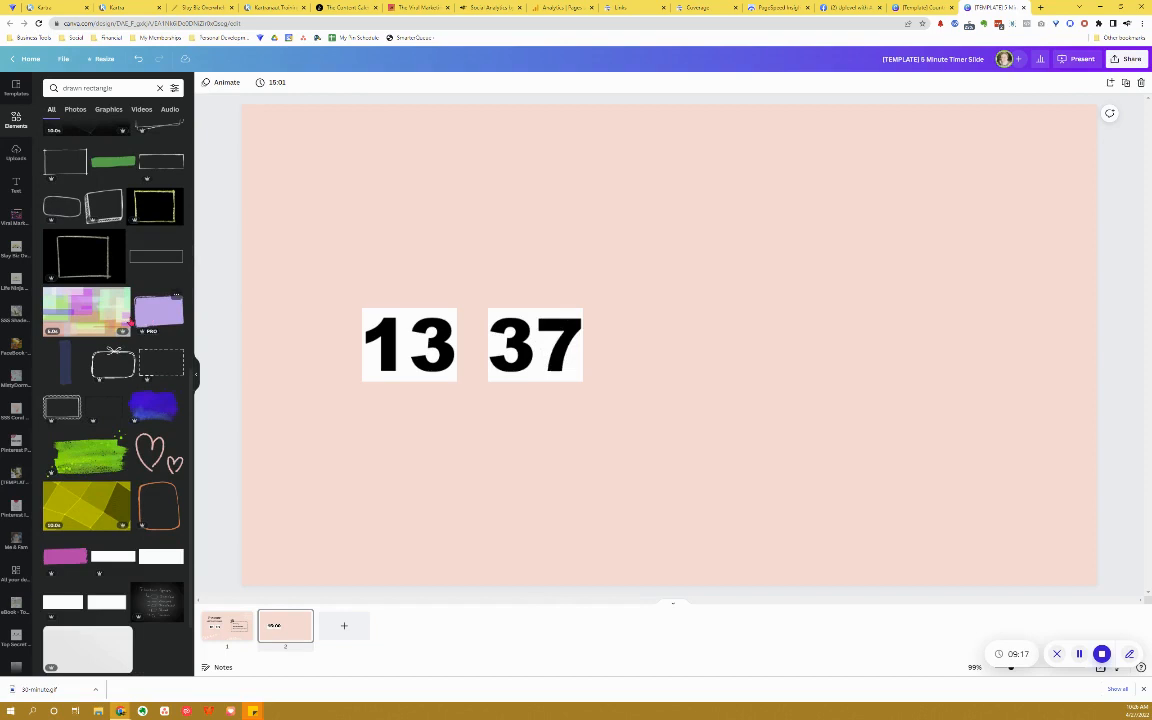
pyautogui.click(160, 310)
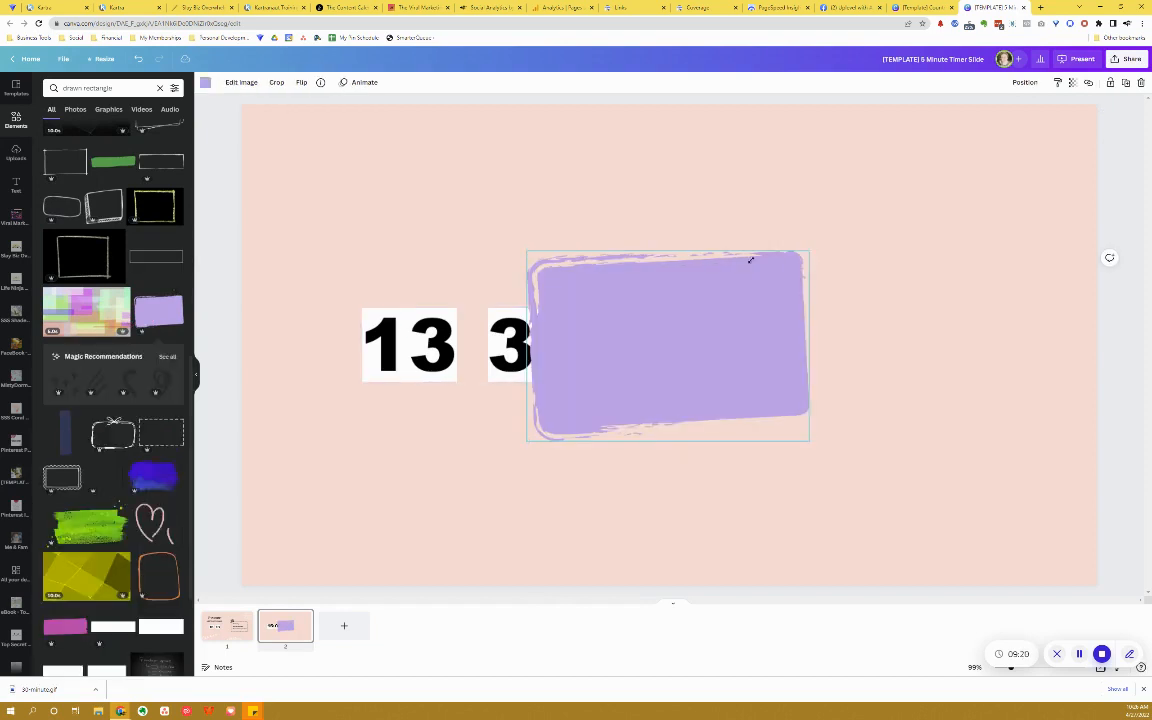
pyautogui.moveTo(668, 344); pyautogui.dragTo(400, 352)
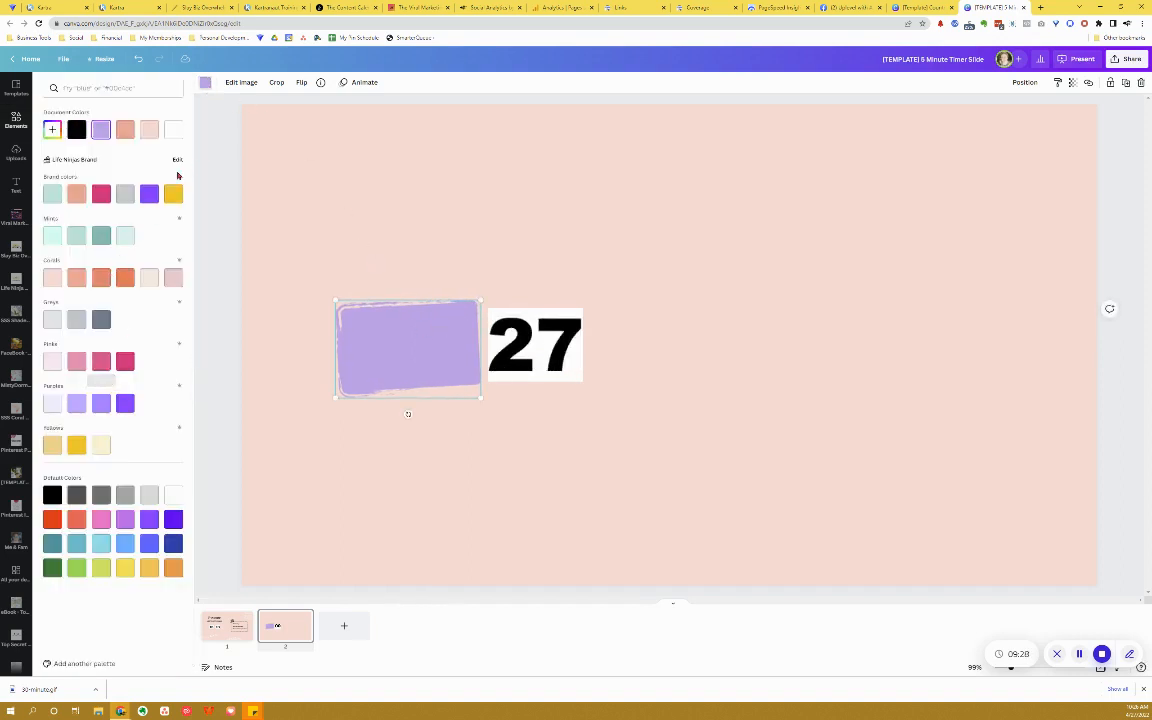
# Step: Make the rectangle white, send it behind the minutes, and view the template slide
pyautogui.click(172, 128)
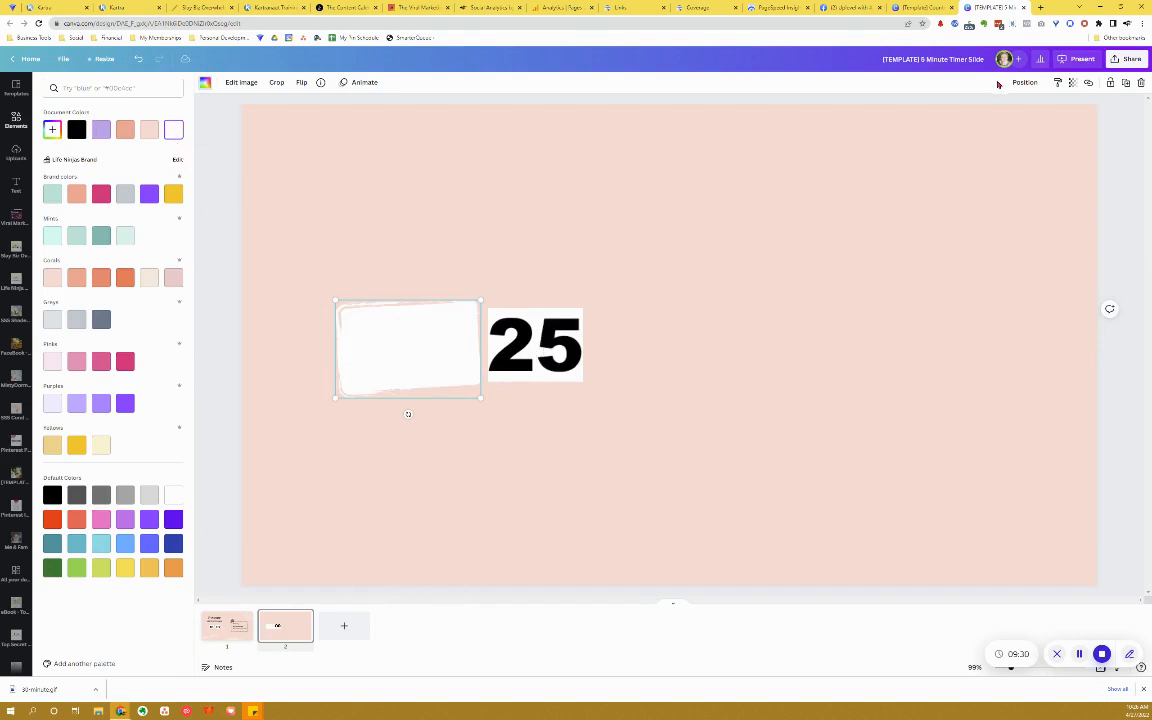
pyautogui.click(1024, 82)
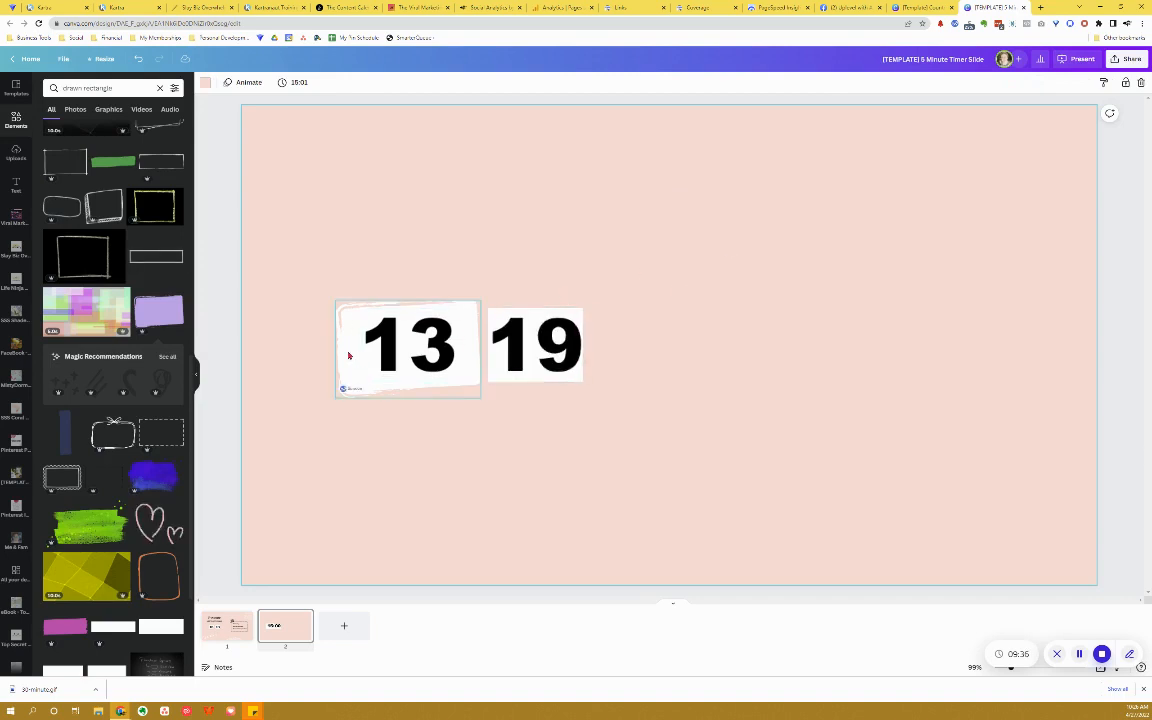
pyautogui.click(408, 348)
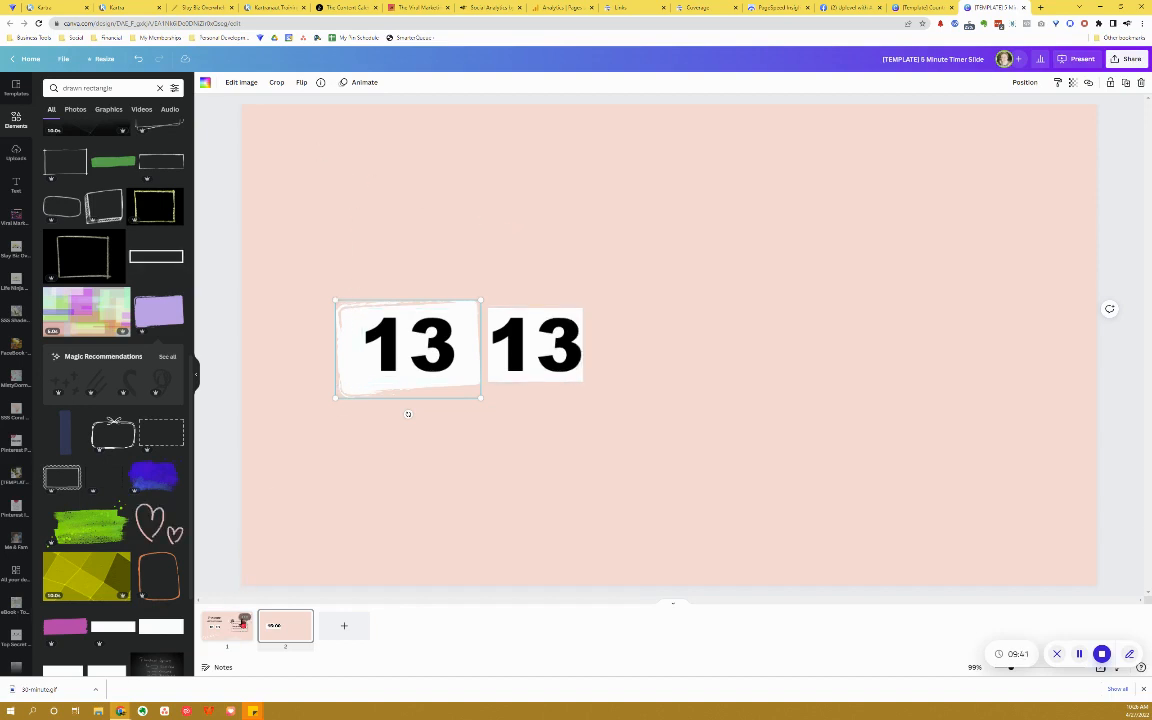
pyautogui.click(226, 624)
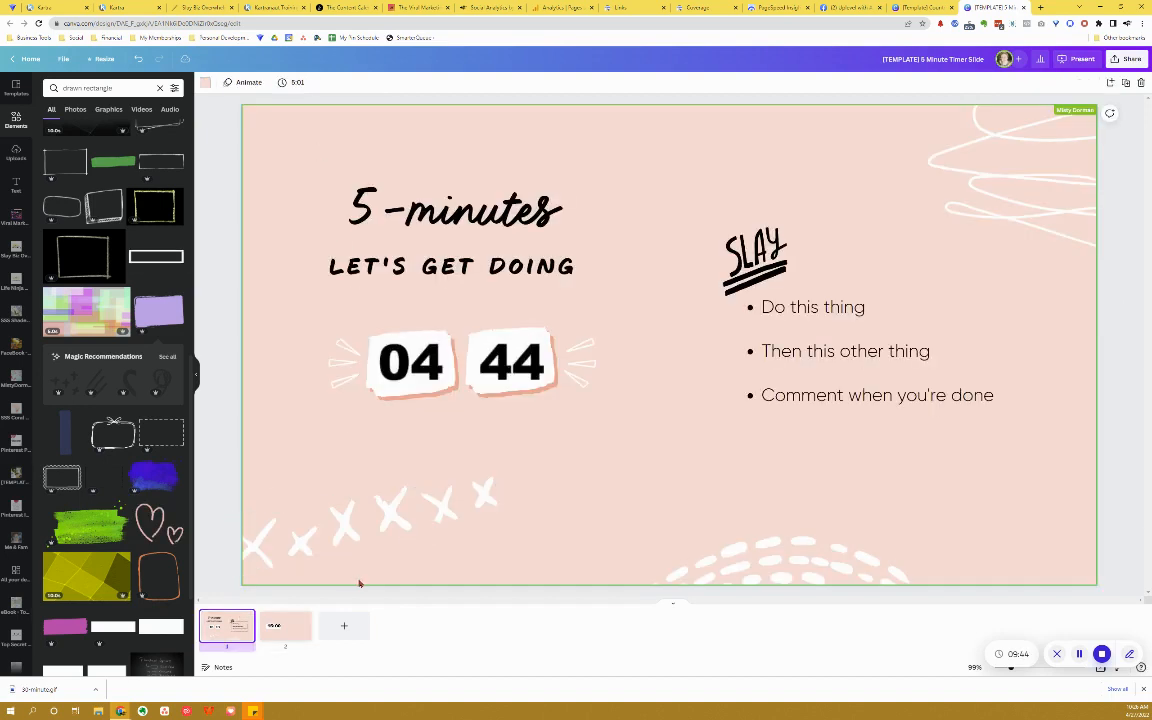
# Step: Return to slide 2 and move the seconds digits away from the rectangled minutes
pyautogui.click(410, 362)
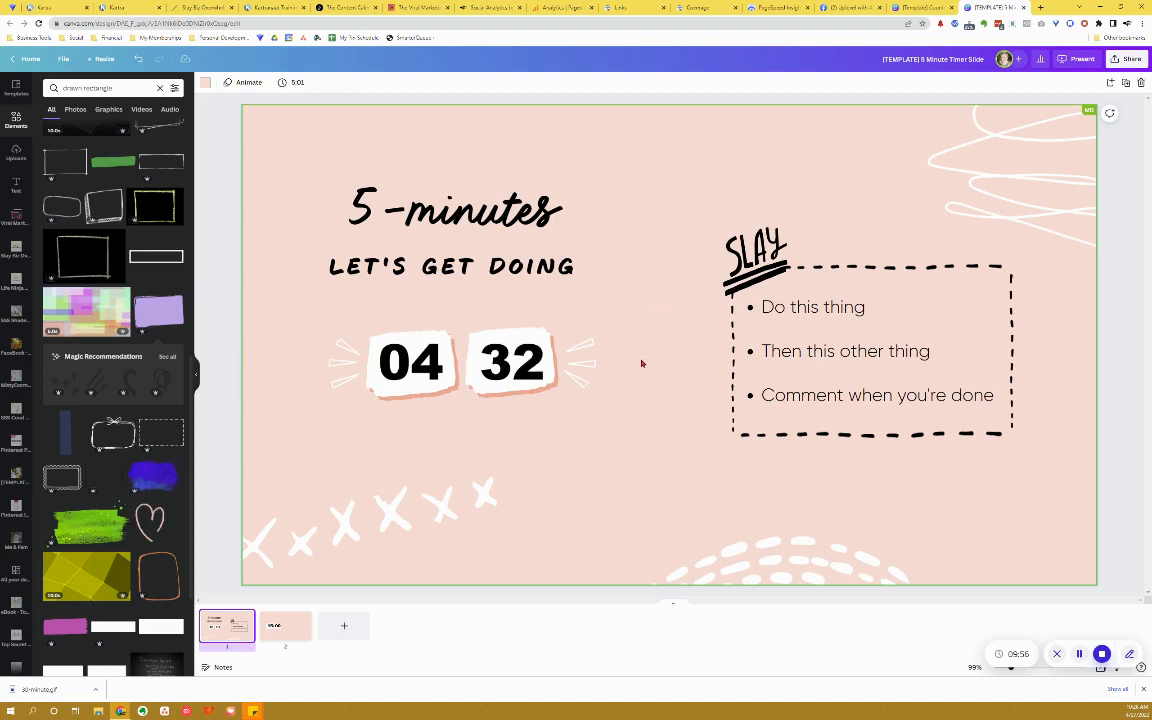
pyautogui.click(284, 624)
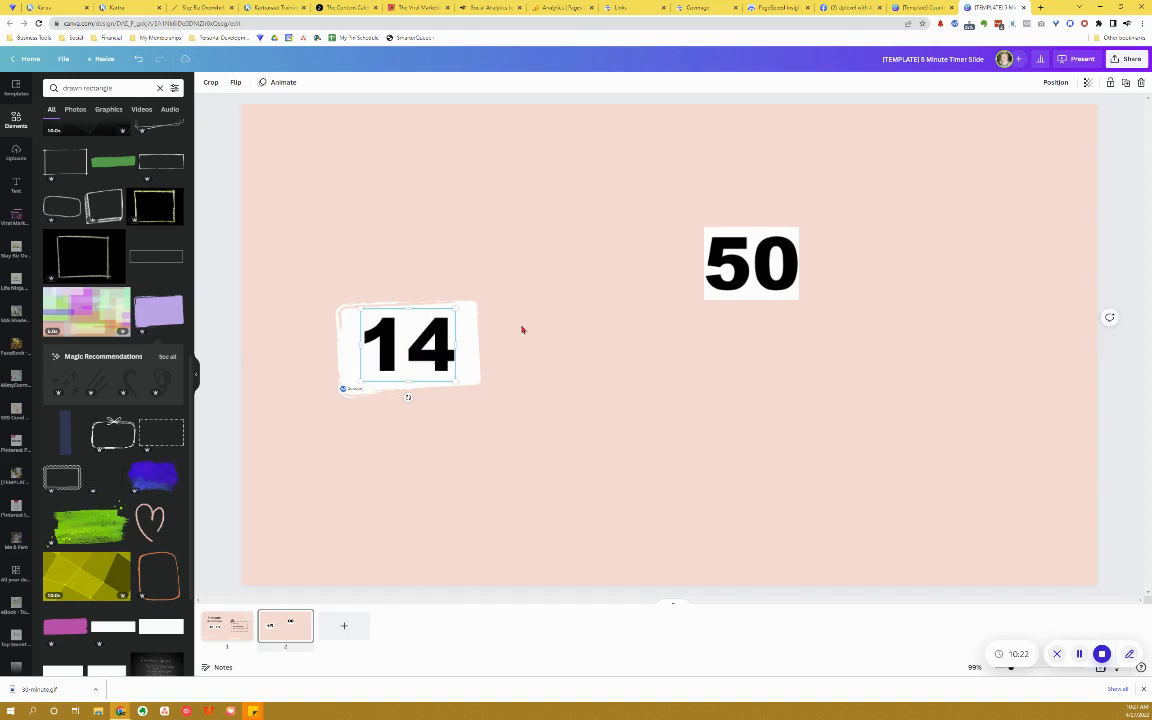
# Step: Duplicate the white rectangle behind the seconds beside the minutes, then view the template slide
pyautogui.click(408, 344)
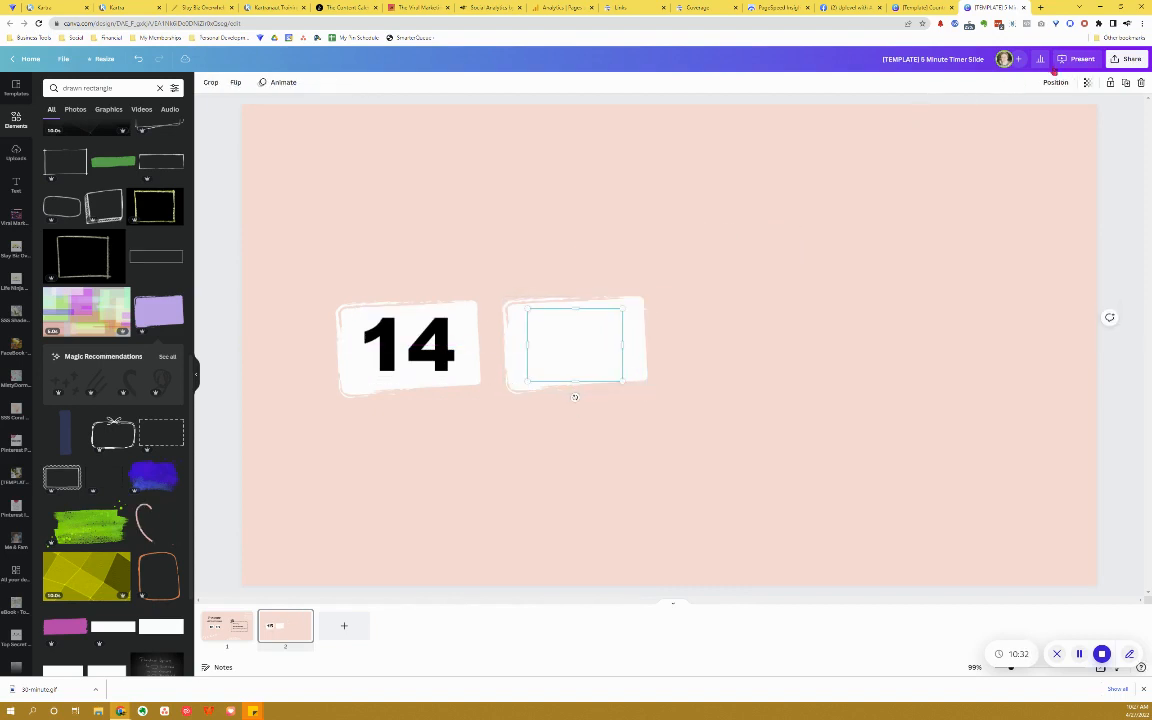
pyautogui.click(1056, 82)
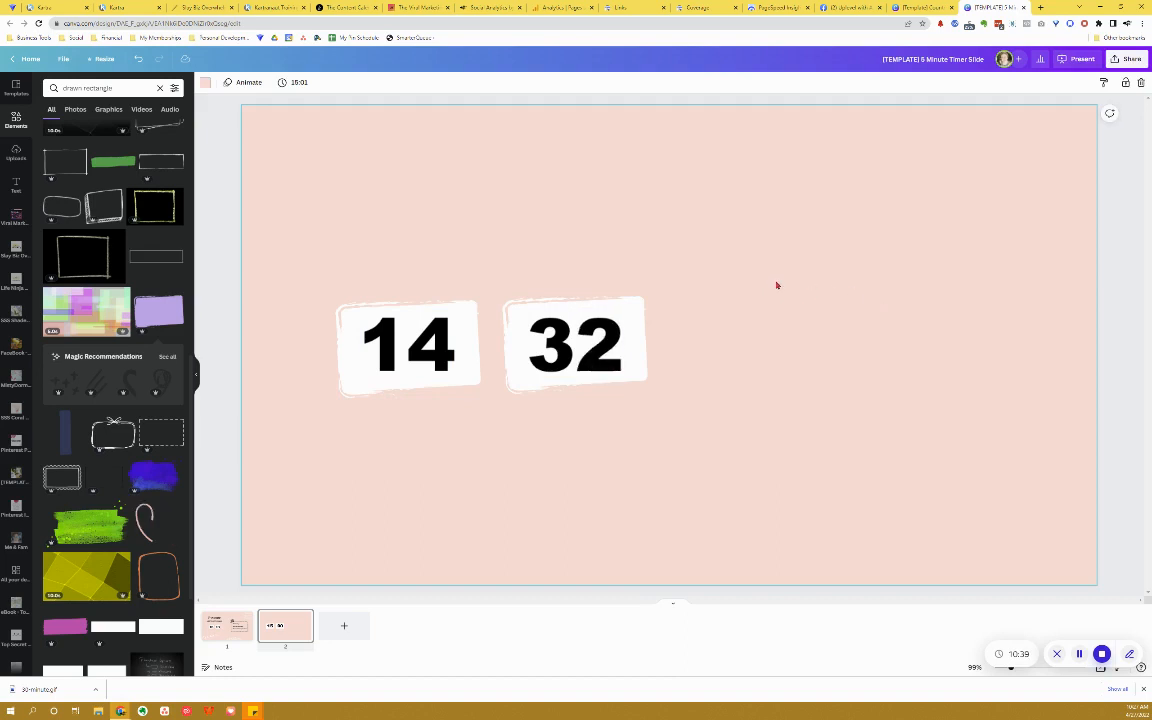
pyautogui.click(226, 624)
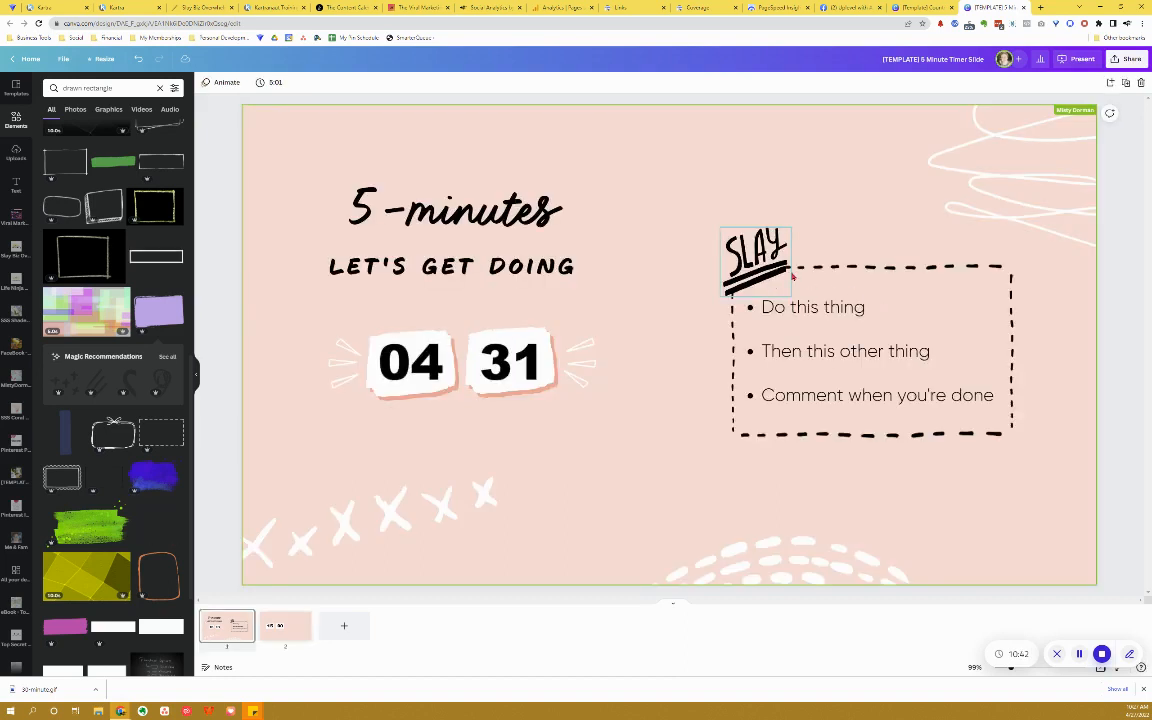